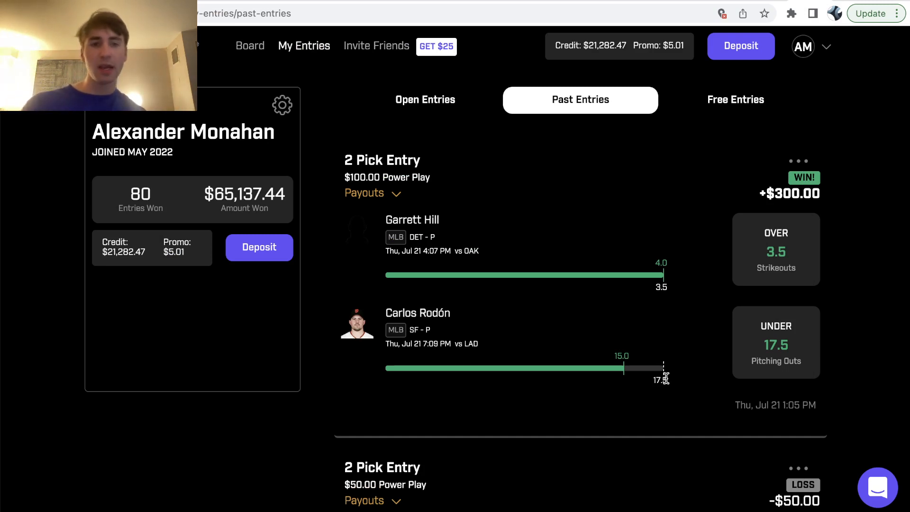
- Scroll the past entries history showing the $100 Power Play win and the $50 loss
{"action": "scroll", "scroll_direction": "down", "scroll_amount": 3}
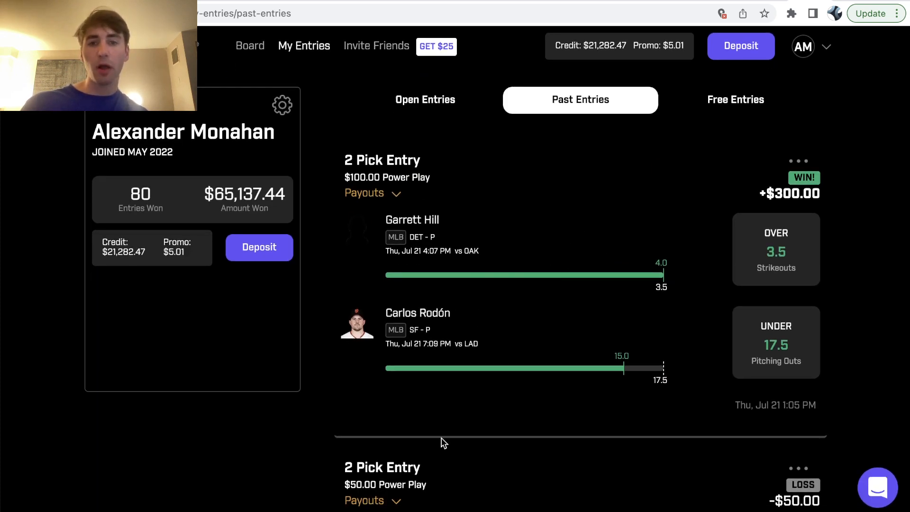
{"action": "mouse_move", "coordinate": [515, 247]}
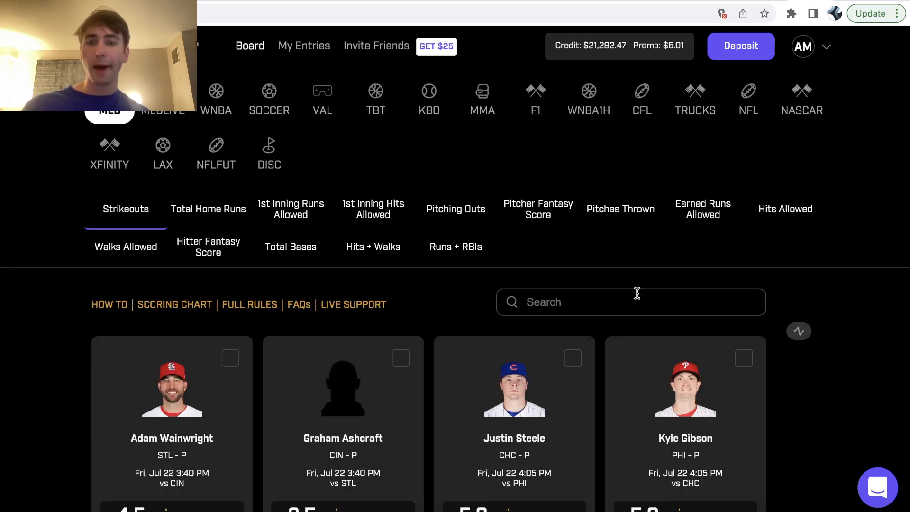
- Add Adam Wainwright over 4.5 strikeouts and toggle Graham Ashcraft's pick between over and under
{"action": "left_click", "coordinate": [171, 393]}
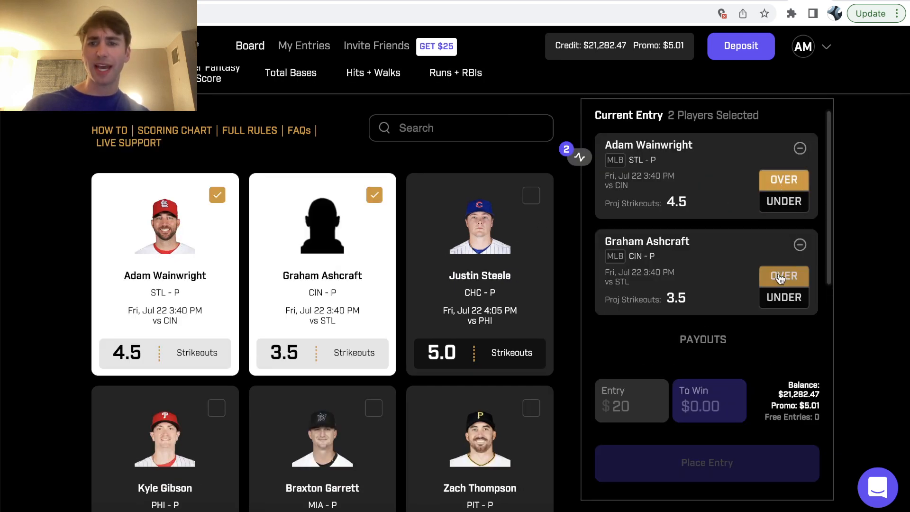
{"action": "left_click", "coordinate": [783, 276]}
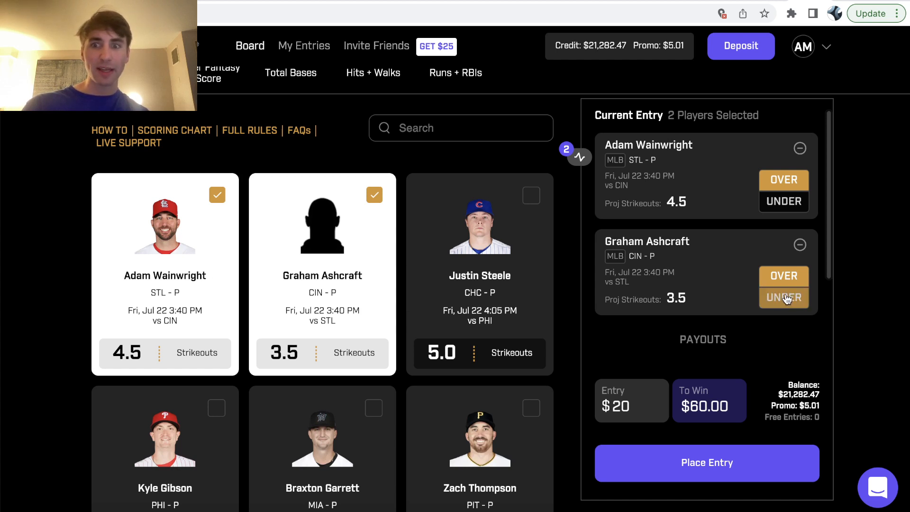
{"action": "left_click", "coordinate": [783, 297]}
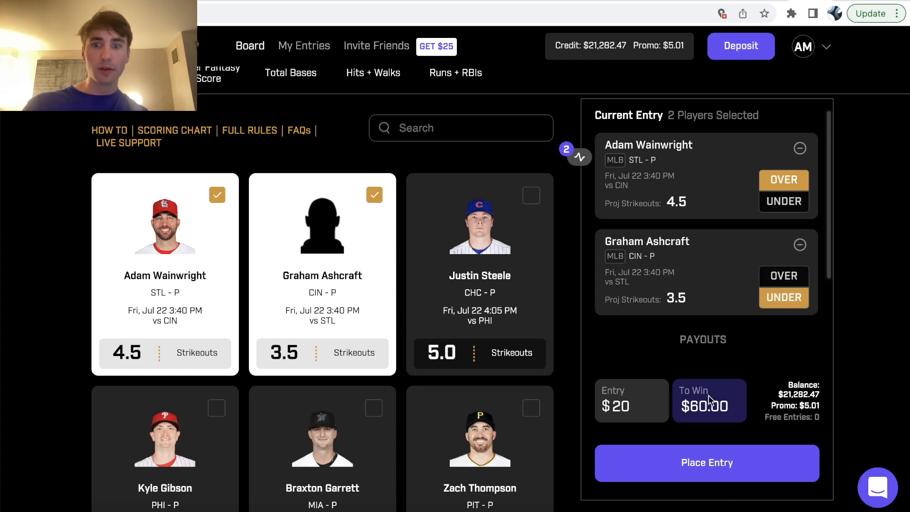
{"action": "mouse_move", "coordinate": [506, 417]}
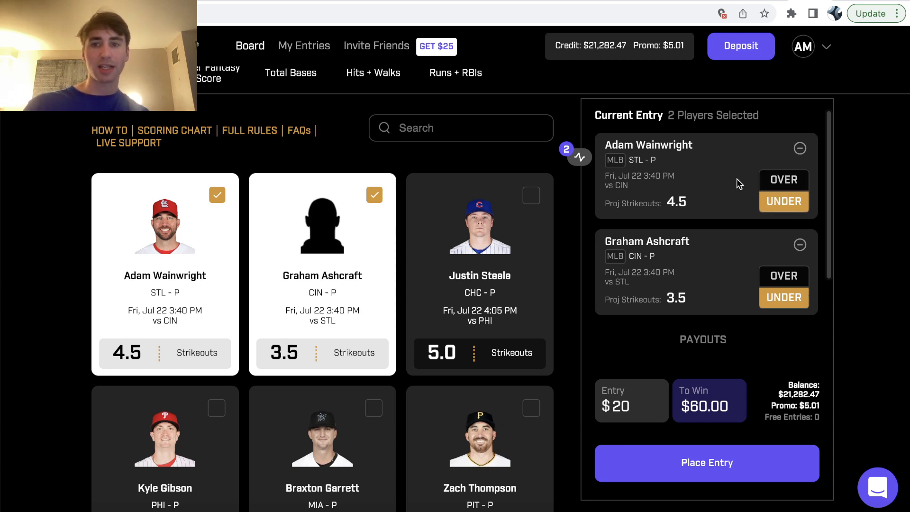
{"action": "left_click", "coordinate": [784, 180]}
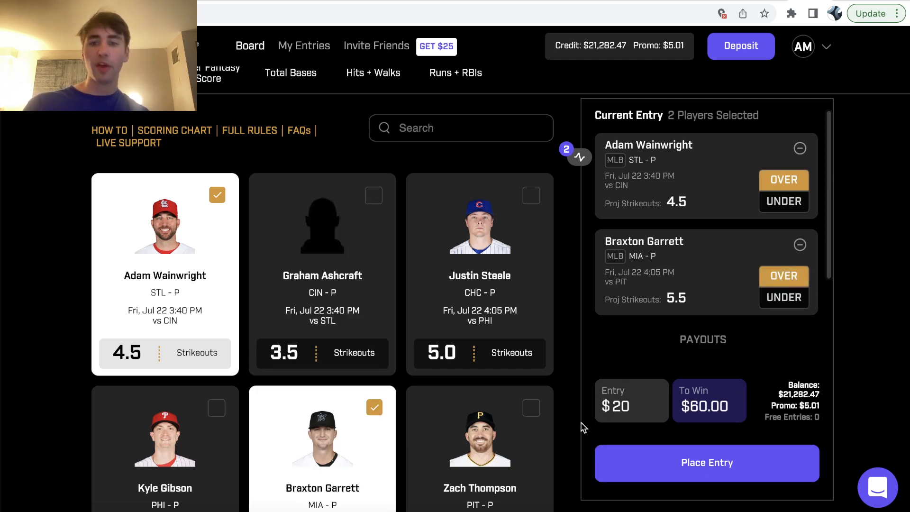
{"action": "mouse_move", "coordinate": [703, 245]}
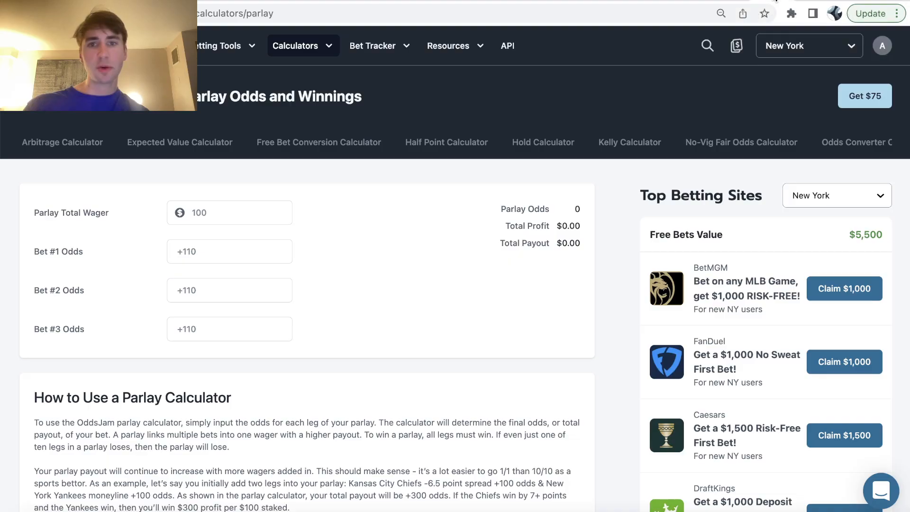
- Enter -137 as the odds for both parlay legs to get parlay odds of +199.26
{"action": "type", "text": "-137"}
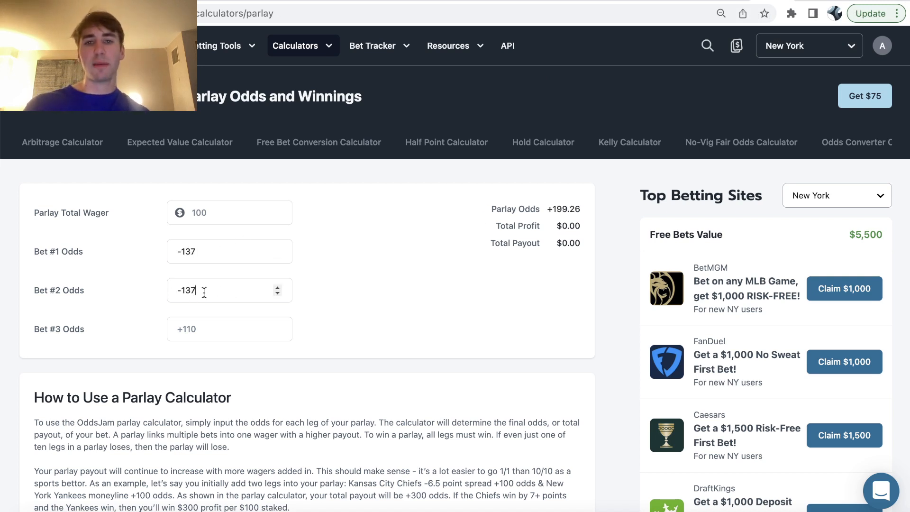
{"action": "mouse_move", "coordinate": [268, 308]}
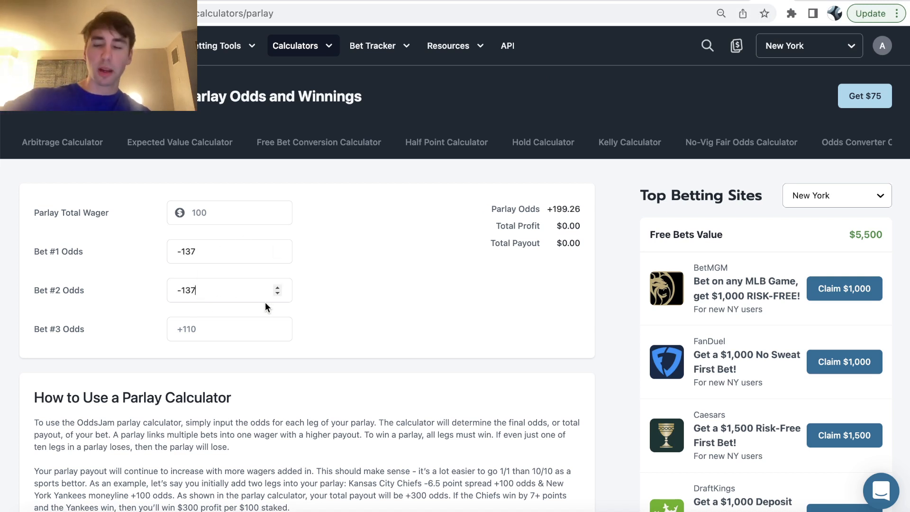
{"action": "mouse_move", "coordinate": [224, 218]}
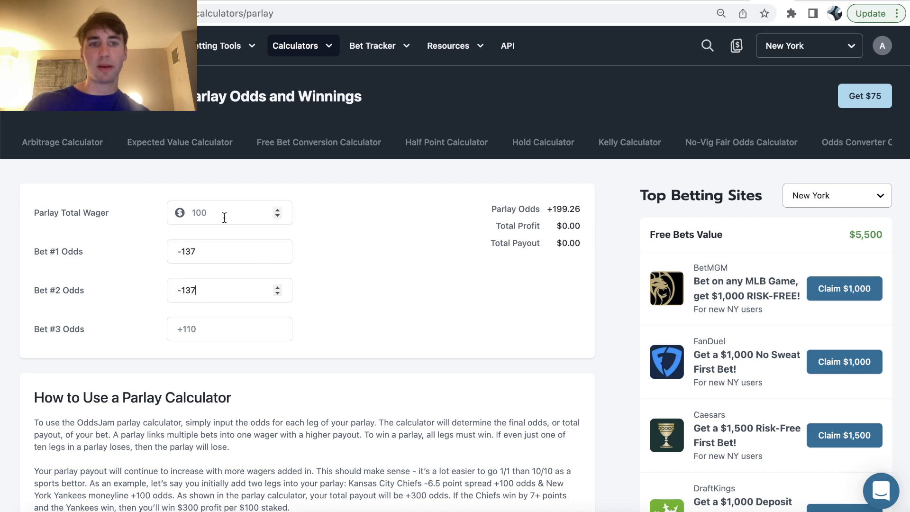
{"action": "mouse_move", "coordinate": [145, 272]}
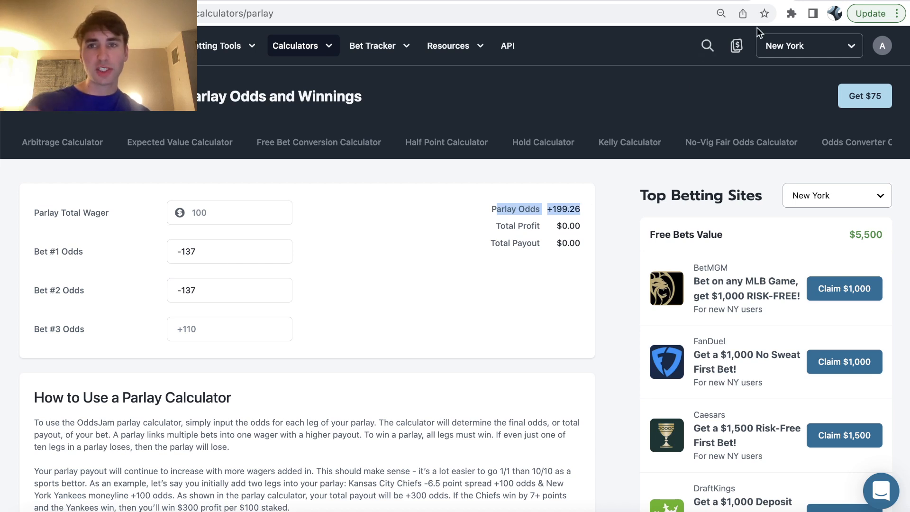
{"action": "mouse_move", "coordinate": [677, 4]}
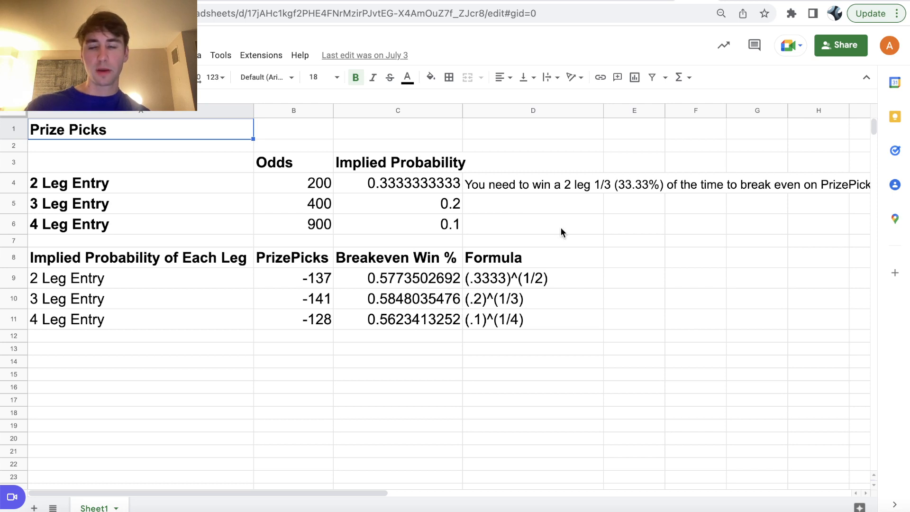
{"action": "mouse_move", "coordinate": [713, 243]}
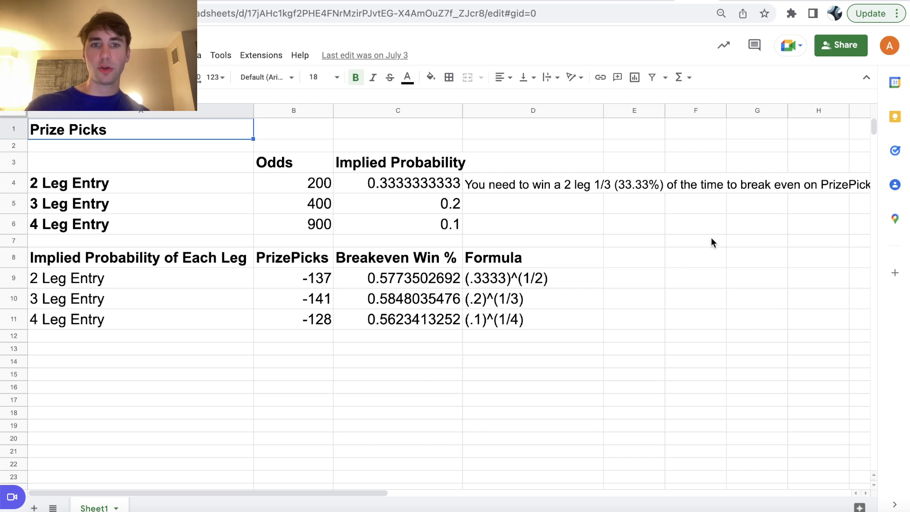
{"action": "mouse_move", "coordinate": [701, 141]}
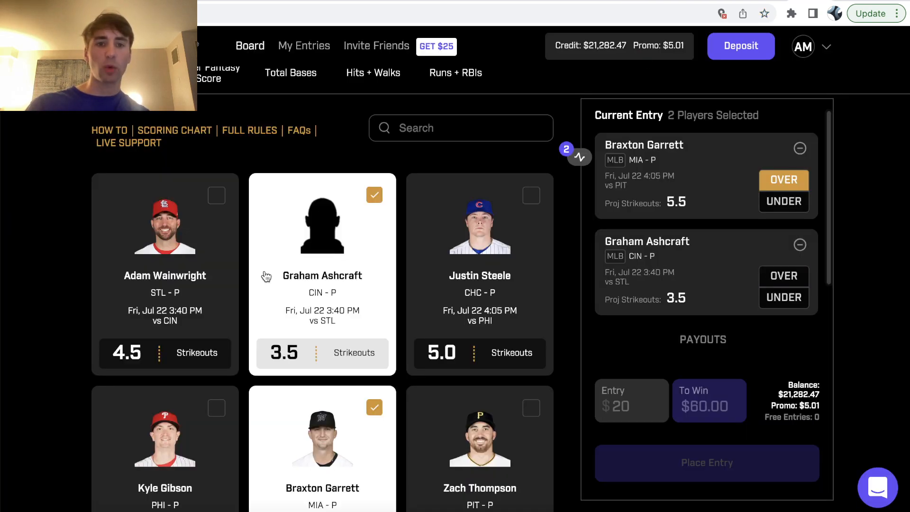
- Remove Graham Ashcraft from the entry and adjust the remaining strikeout pick
{"action": "left_click", "coordinate": [800, 245]}
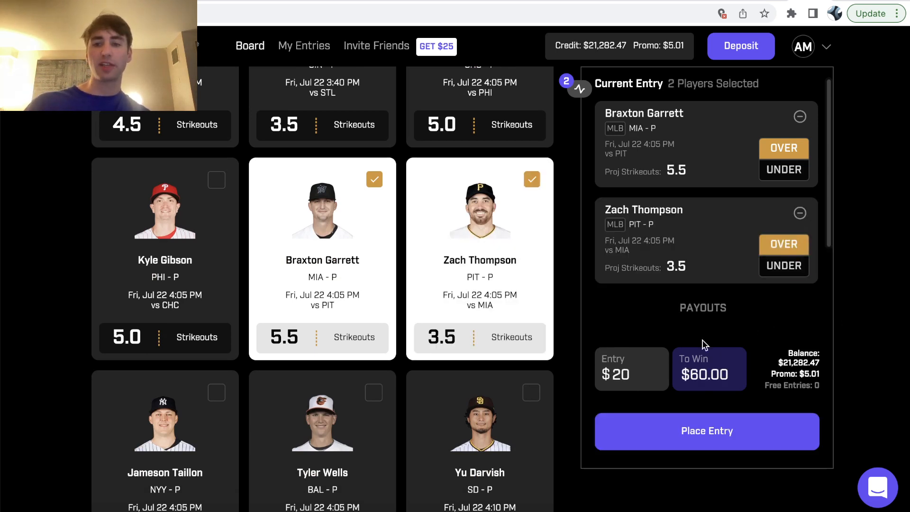
{"action": "left_click", "coordinate": [801, 212]}
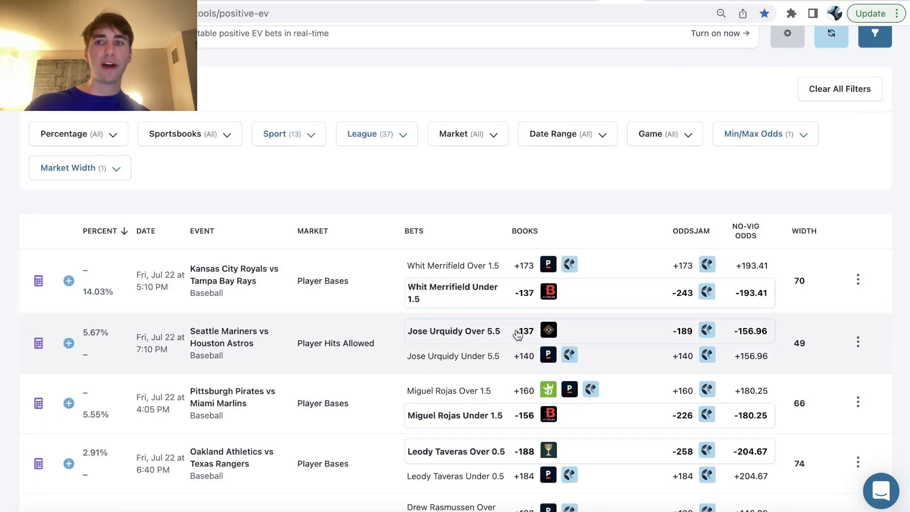
{"action": "mouse_move", "coordinate": [548, 330]}
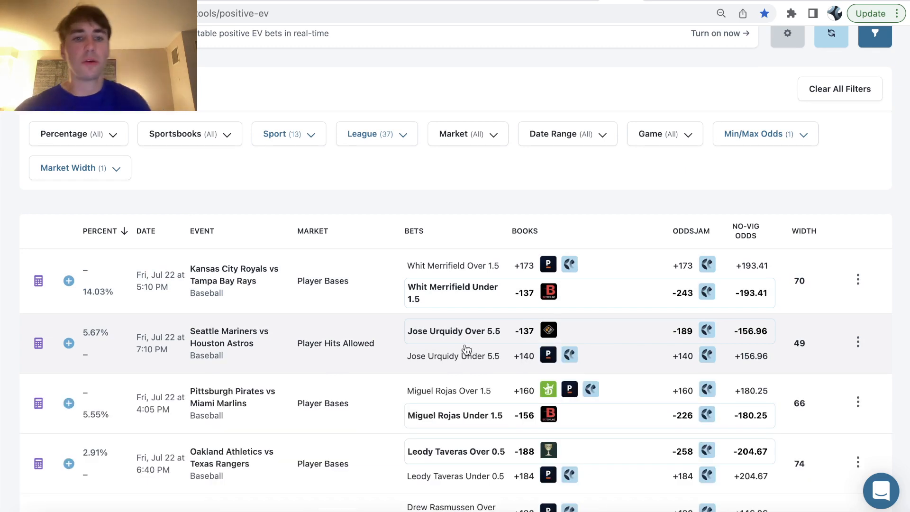
- Scroll the positive EV list down to Drew Rasmussen under 5.5 hits allowed and Ji-man Choi under 1.5 bases
{"action": "scroll", "scroll_direction": "down", "scroll_amount": 3}
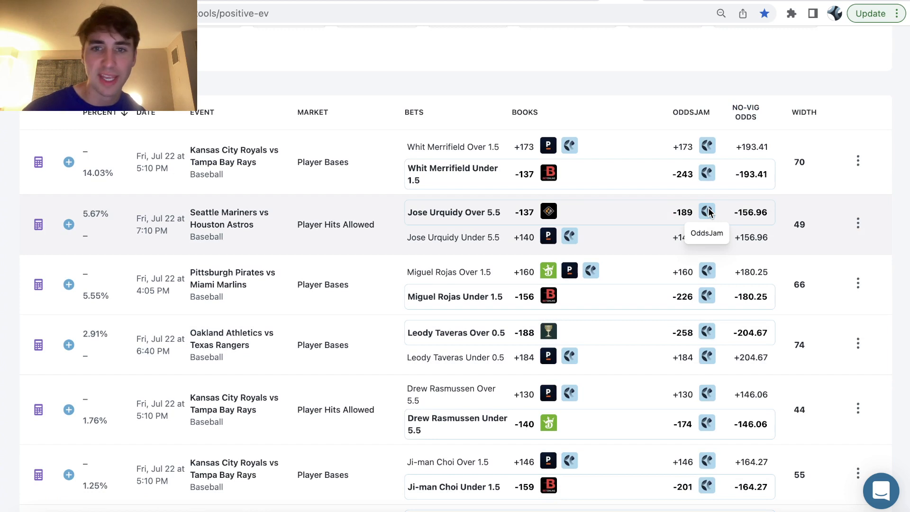
{"action": "mouse_move", "coordinate": [549, 212]}
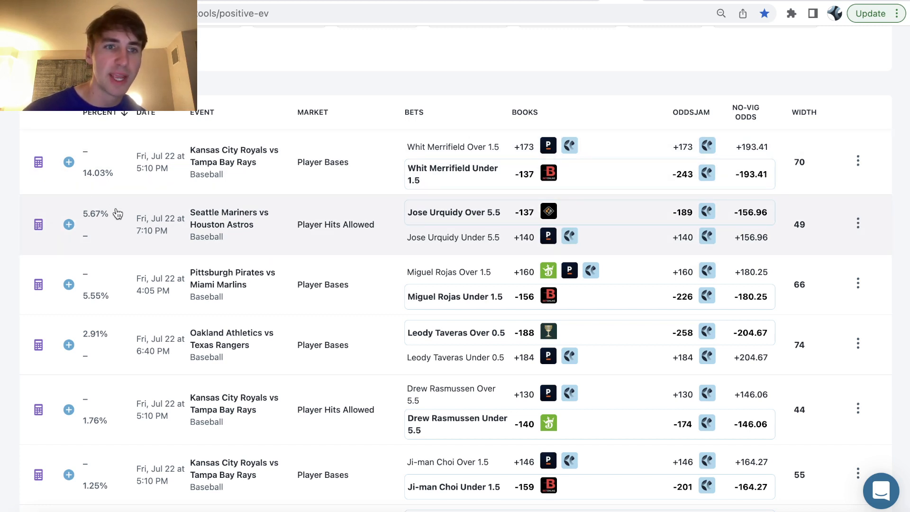
{"action": "mouse_move", "coordinate": [114, 229]}
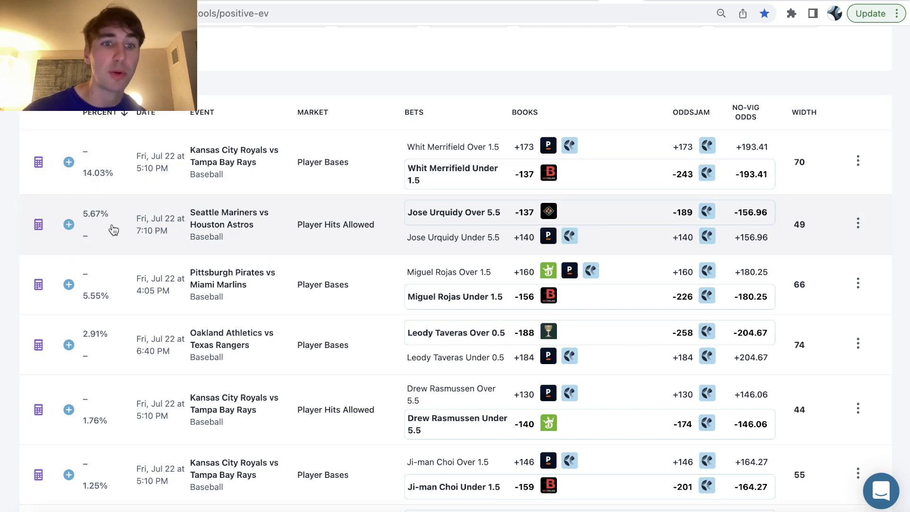
{"action": "mouse_move", "coordinate": [471, 209]}
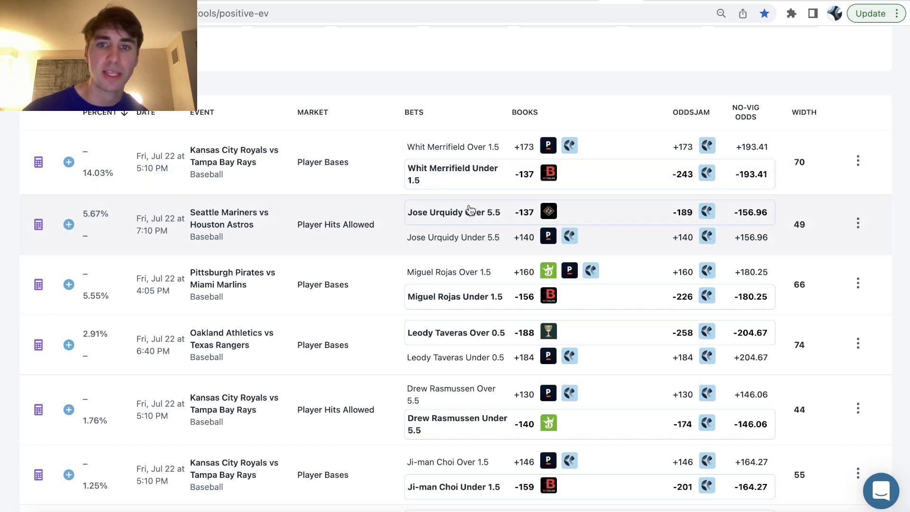
{"action": "mouse_move", "coordinate": [707, 212]}
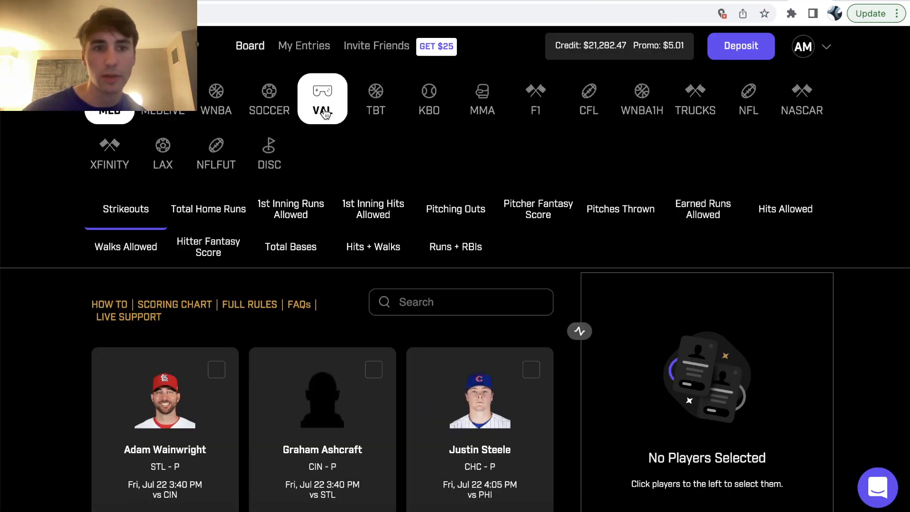
- Show the Hits + Walks projections, locate José Urquidy's 5.5 hits allowed line and close the 'jose' search
{"action": "left_click", "coordinate": [455, 246]}
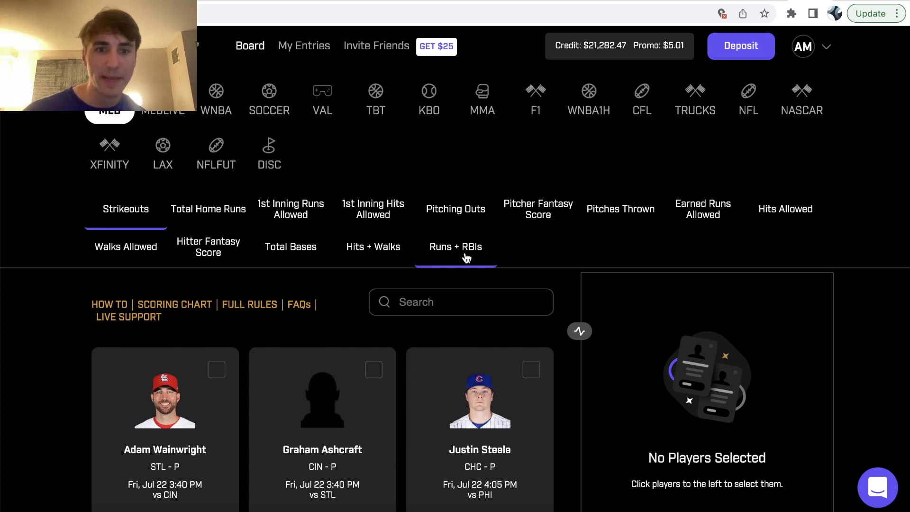
{"action": "left_click", "coordinate": [372, 247]}
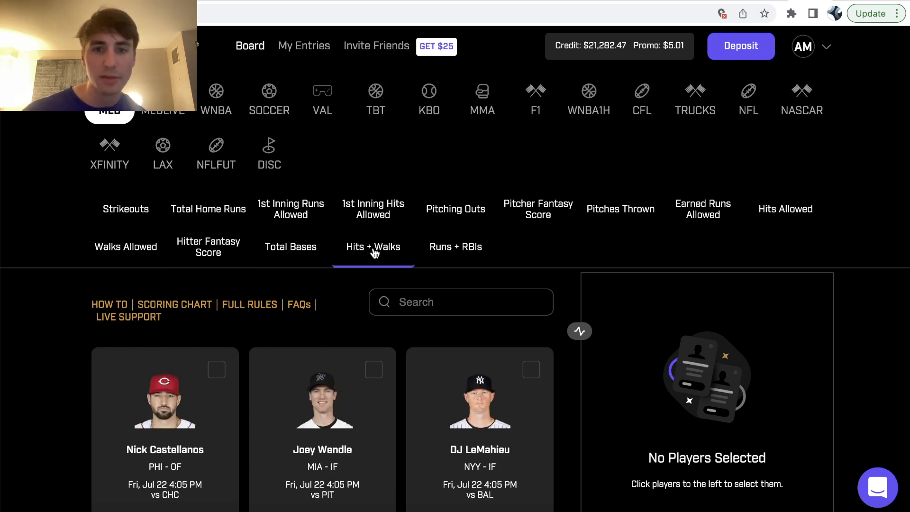
{"action": "scroll", "scroll_direction": "down", "scroll_amount": 3}
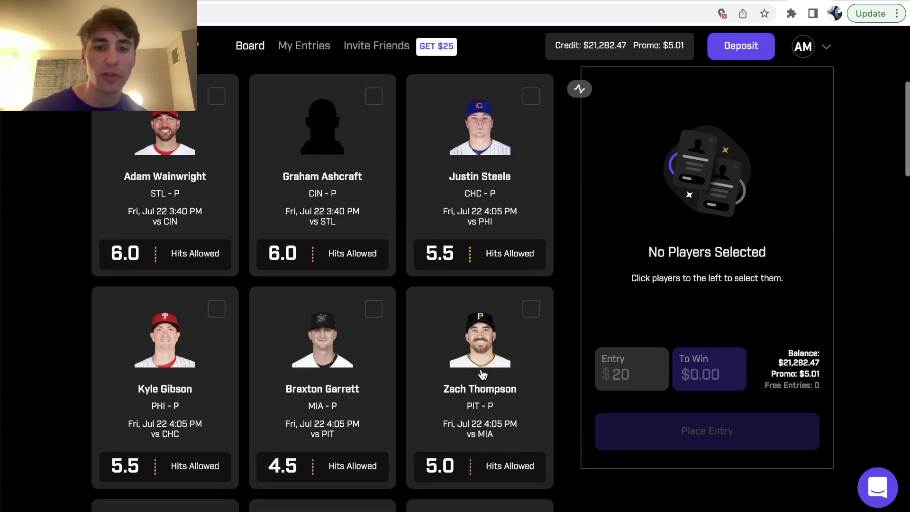
{"action": "scroll", "scroll_direction": "down", "scroll_amount": 3}
{"action": "type", "text": "jose"}
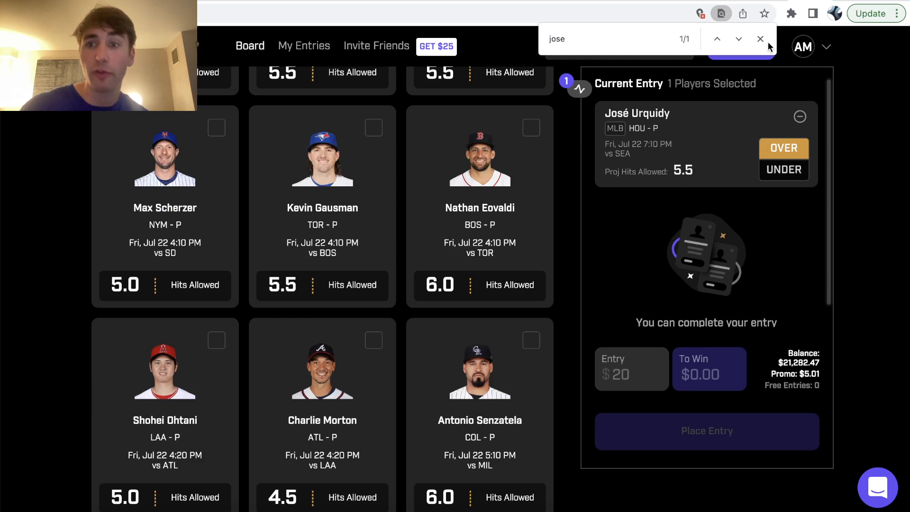
{"action": "left_click", "coordinate": [760, 39]}
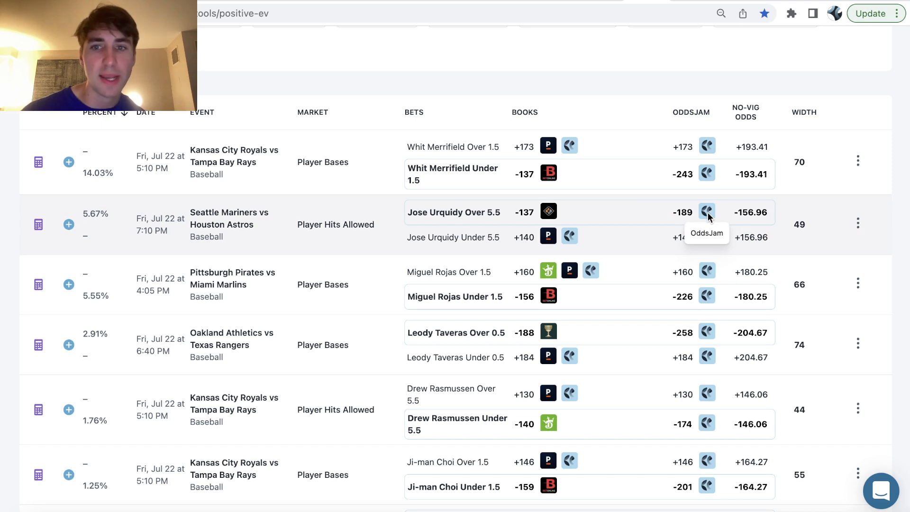
{"action": "mouse_move", "coordinate": [660, 224]}
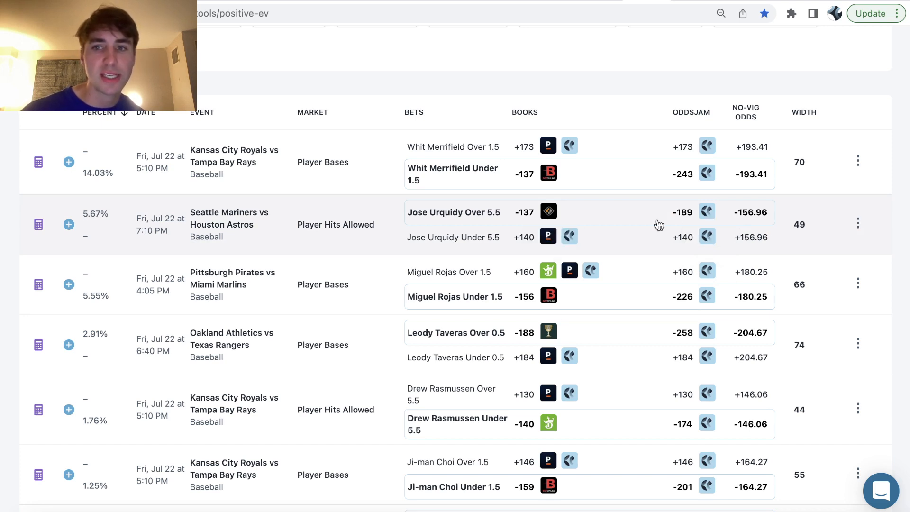
{"action": "mouse_move", "coordinate": [707, 212]}
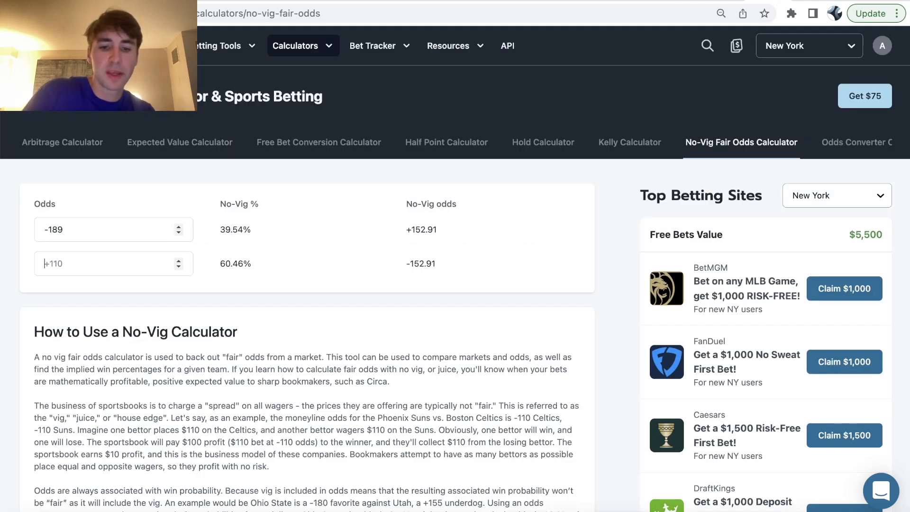
- Enter +140 against -189 in the no-vig calculator, giving 61.08% and fair odds -156.96
{"action": "type", "text": "140"}
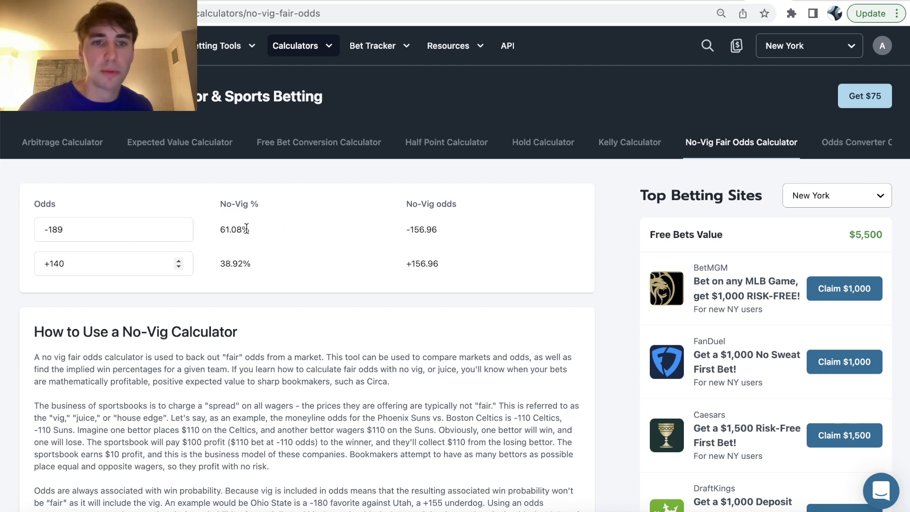
{"action": "mouse_move", "coordinate": [665, 71]}
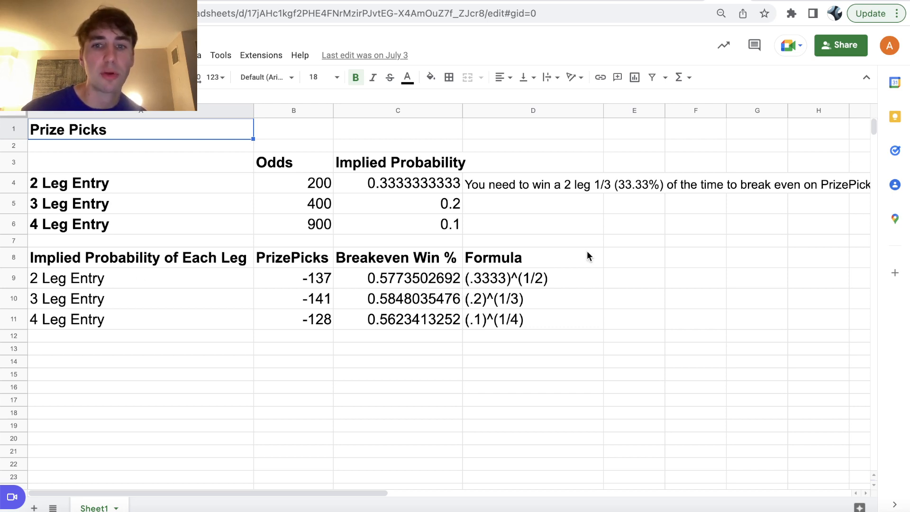
{"action": "mouse_move", "coordinate": [571, 241]}
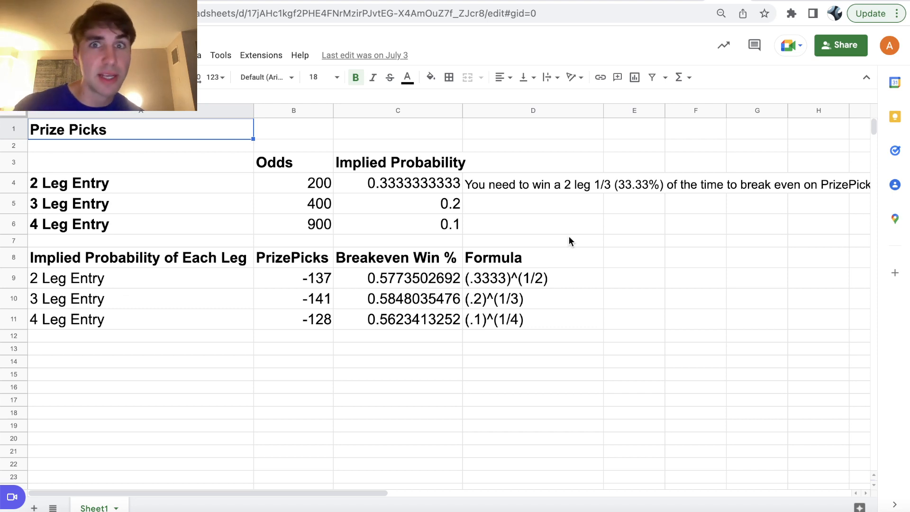
{"action": "mouse_move", "coordinate": [414, 275]}
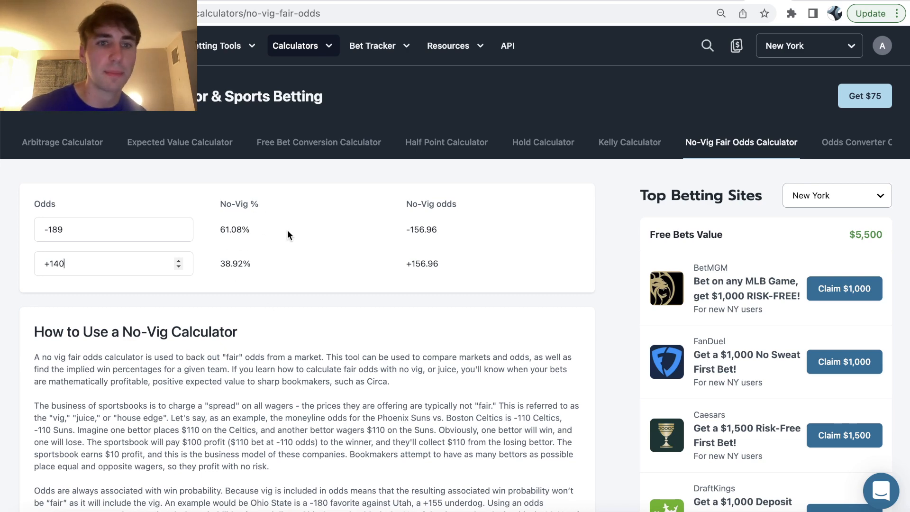
{"action": "mouse_move", "coordinate": [681, 5]}
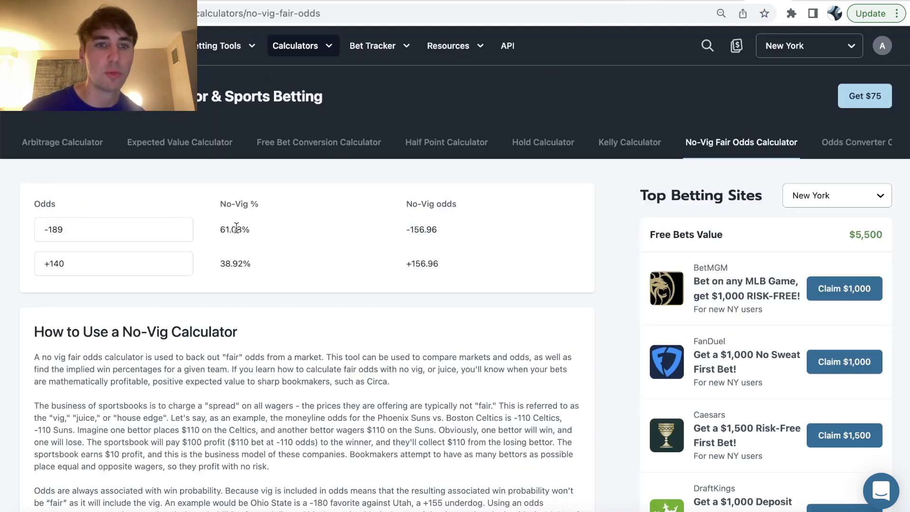
{"action": "double_click", "coordinate": [235, 230]}
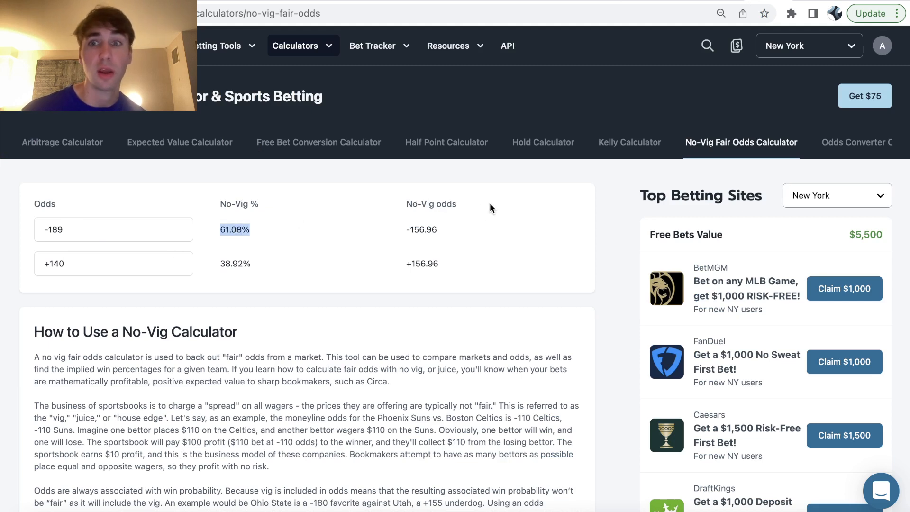
{"action": "mouse_move", "coordinate": [570, 197]}
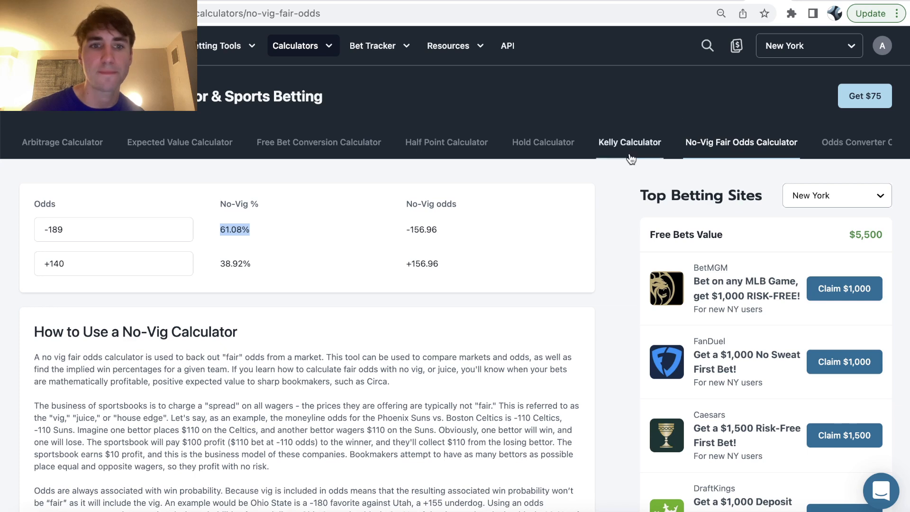
{"action": "mouse_move", "coordinate": [601, 110]}
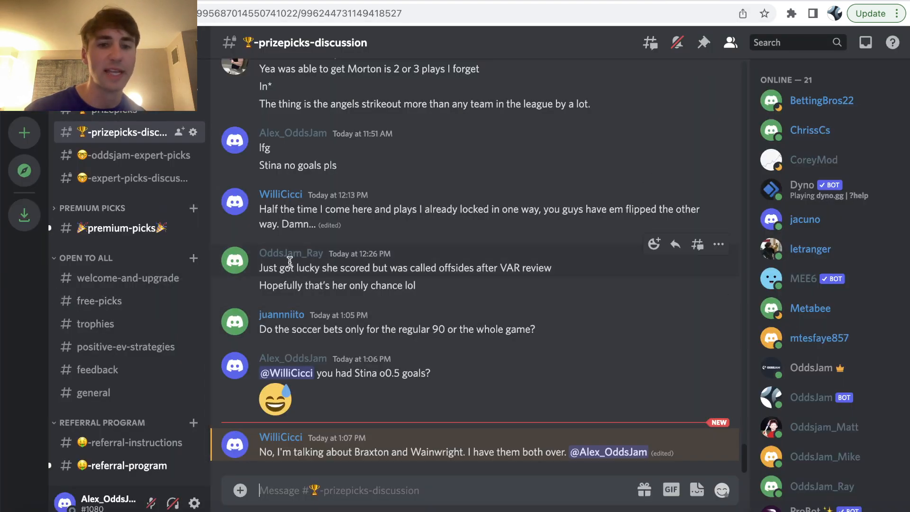
{"action": "mouse_move", "coordinate": [516, 210]}
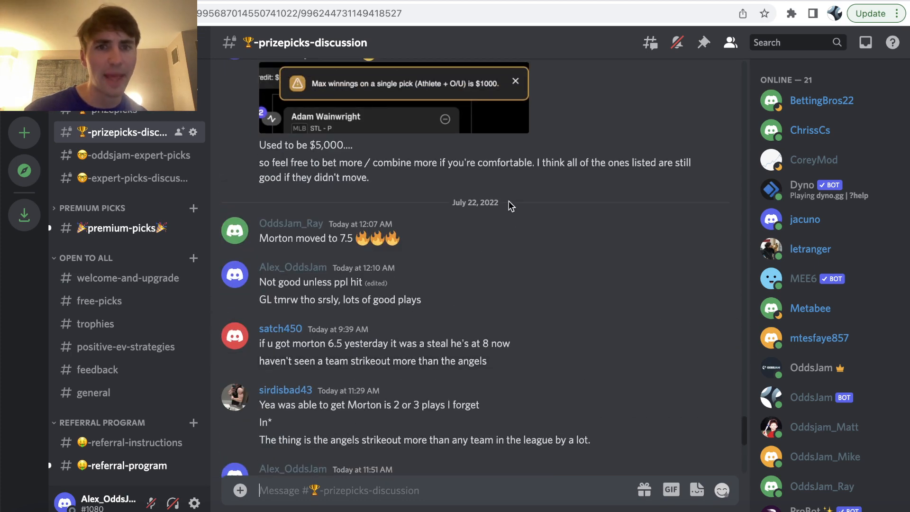
{"action": "left_click", "coordinate": [98, 301]}
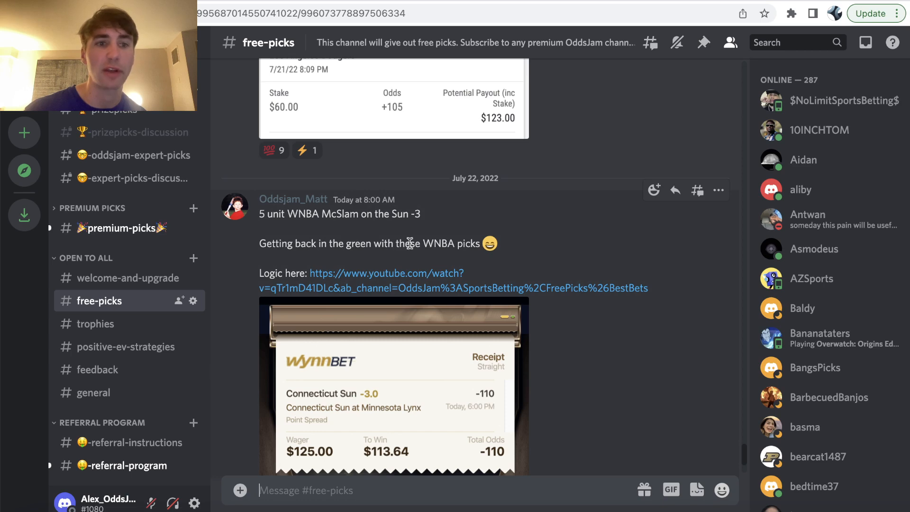
{"action": "mouse_move", "coordinate": [125, 142]}
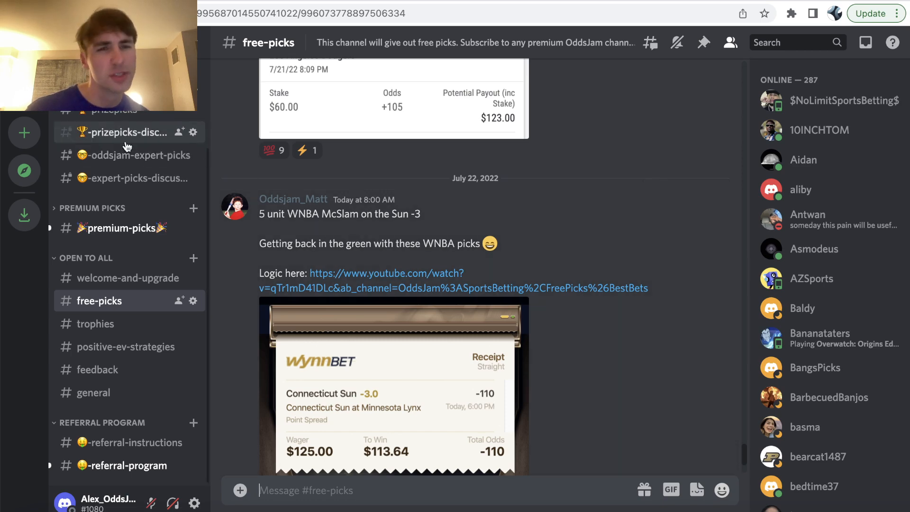
{"action": "left_click", "coordinate": [122, 132]}
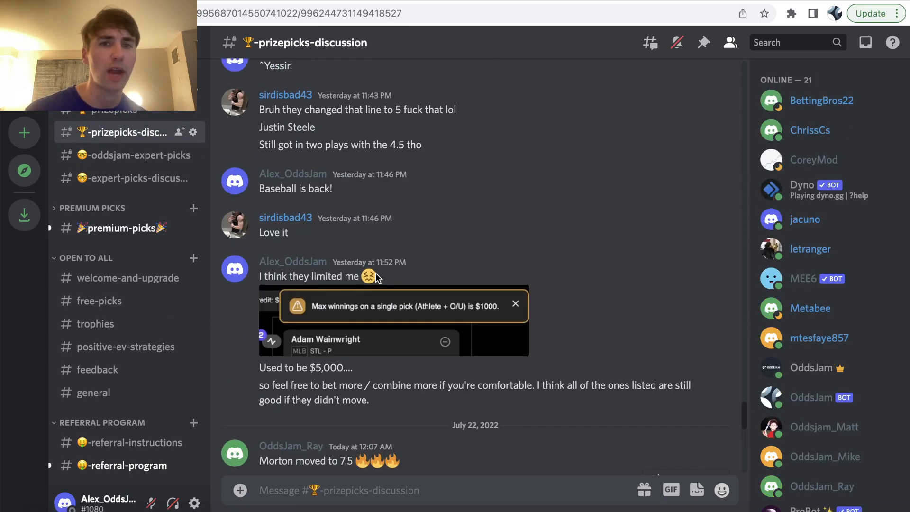
{"action": "scroll", "scroll_direction": "down", "scroll_amount": 3}
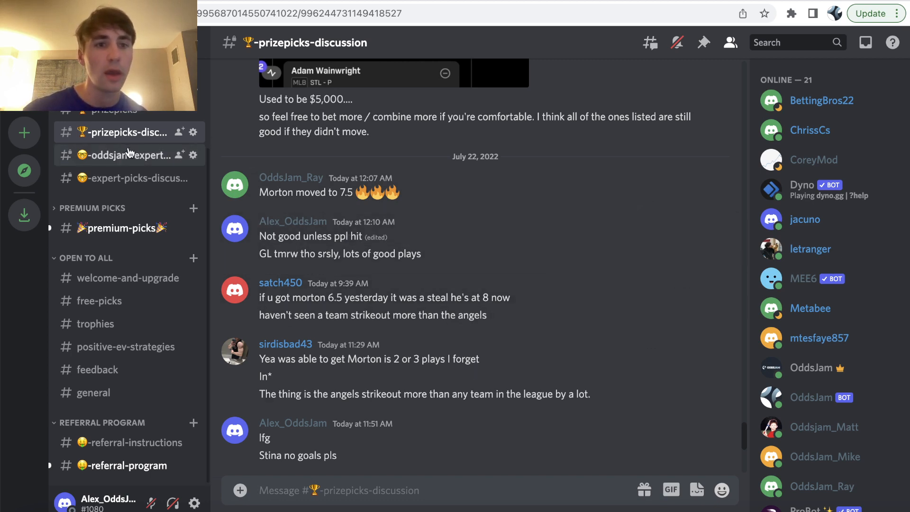
{"action": "mouse_move", "coordinate": [260, 141]}
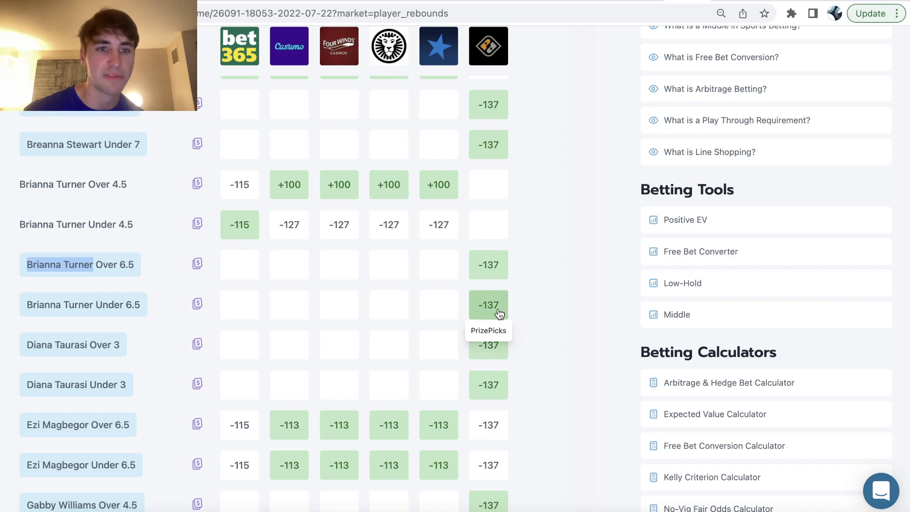
- Scroll the Player Rebounds odds grid to Brianna Turner's 6.5 line at -137 on PrizePicks
{"action": "scroll", "scroll_direction": "up", "scroll_amount": 3}
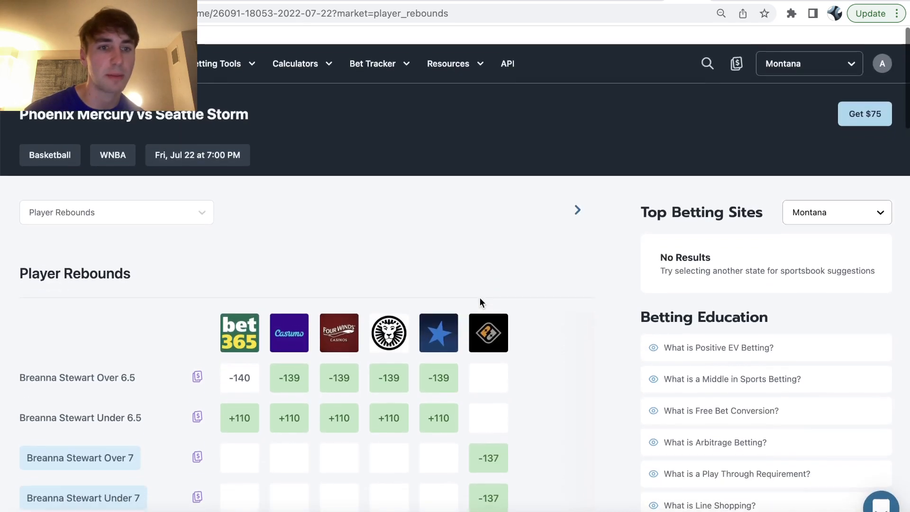
{"action": "scroll", "scroll_direction": "down", "scroll_amount": 3}
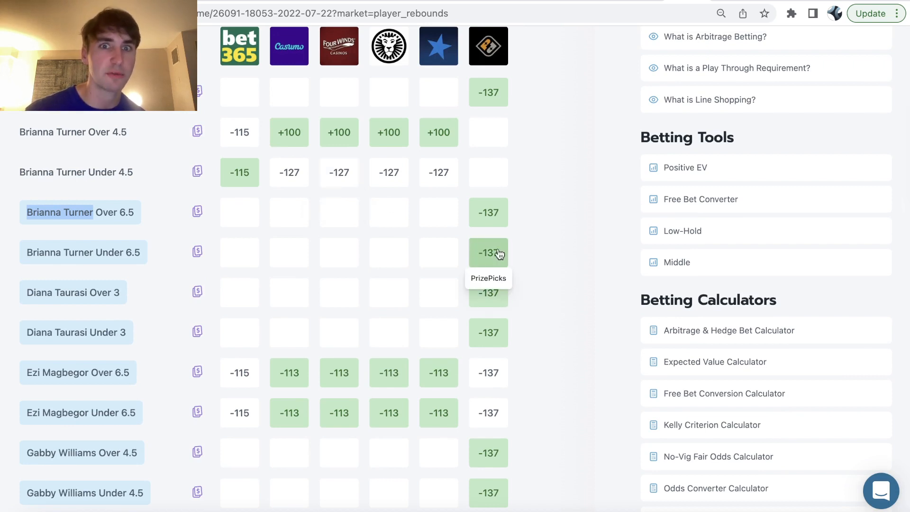
{"action": "mouse_move", "coordinate": [45, 210]}
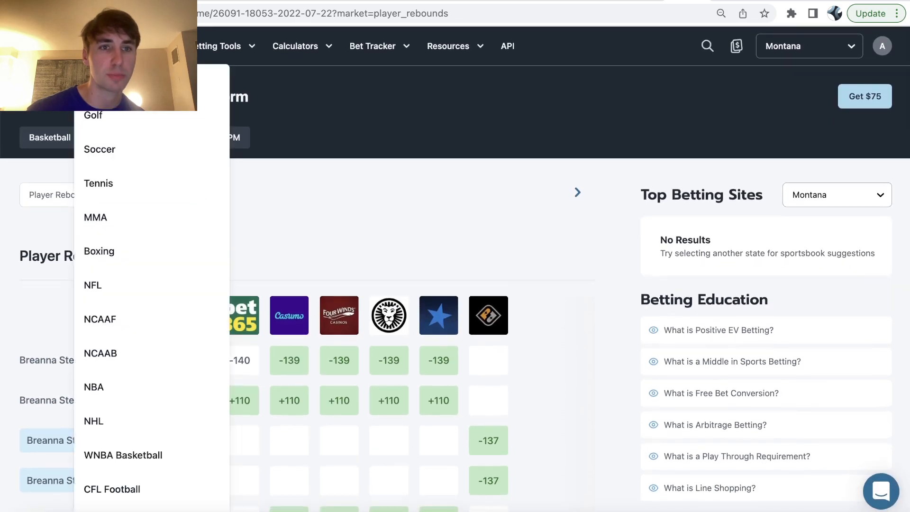
{"action": "mouse_move", "coordinate": [148, 455]}
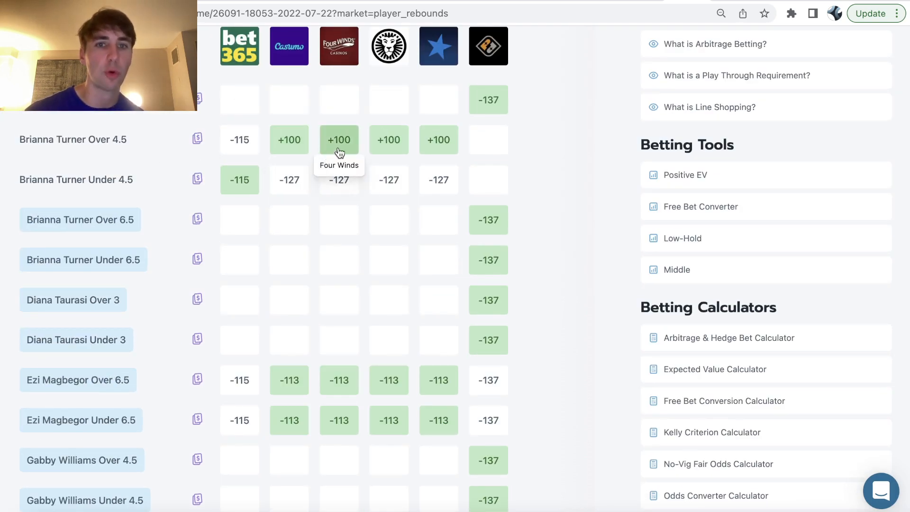
{"action": "mouse_move", "coordinate": [429, 162]}
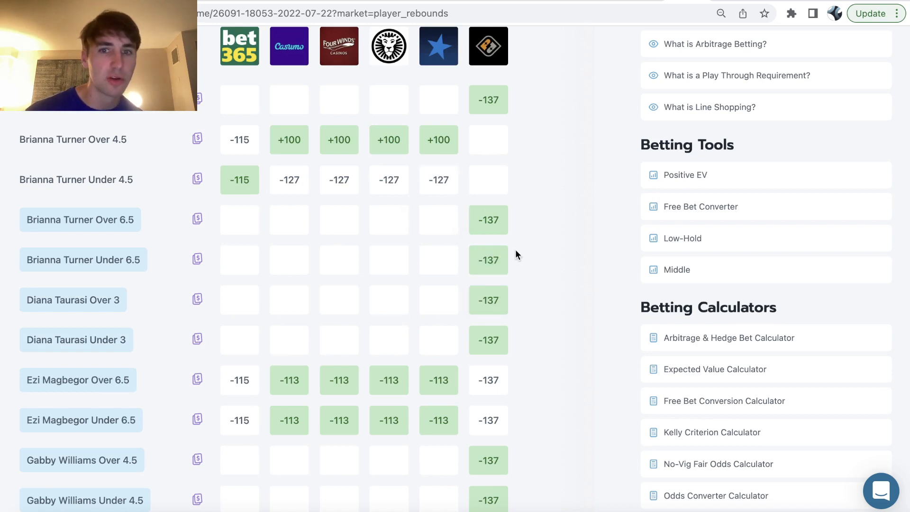
{"action": "mouse_move", "coordinate": [503, 259]}
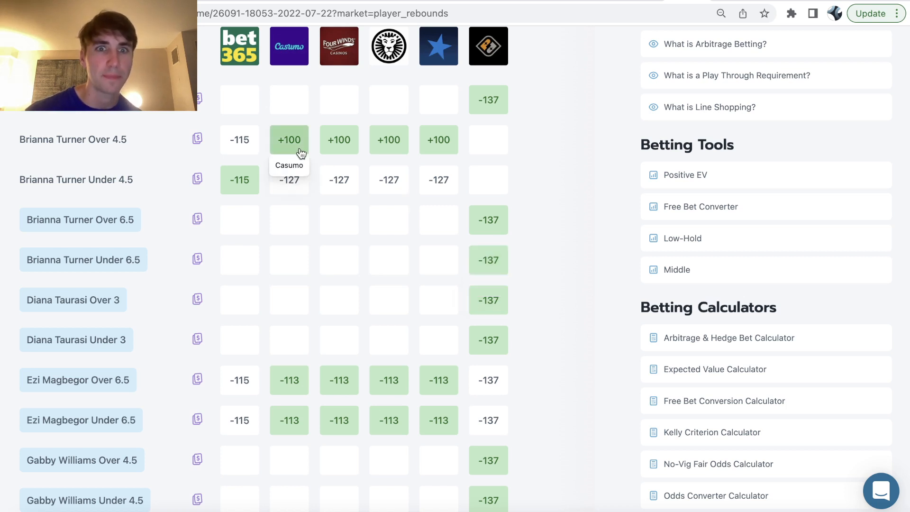
{"action": "mouse_move", "coordinate": [781, 2]}
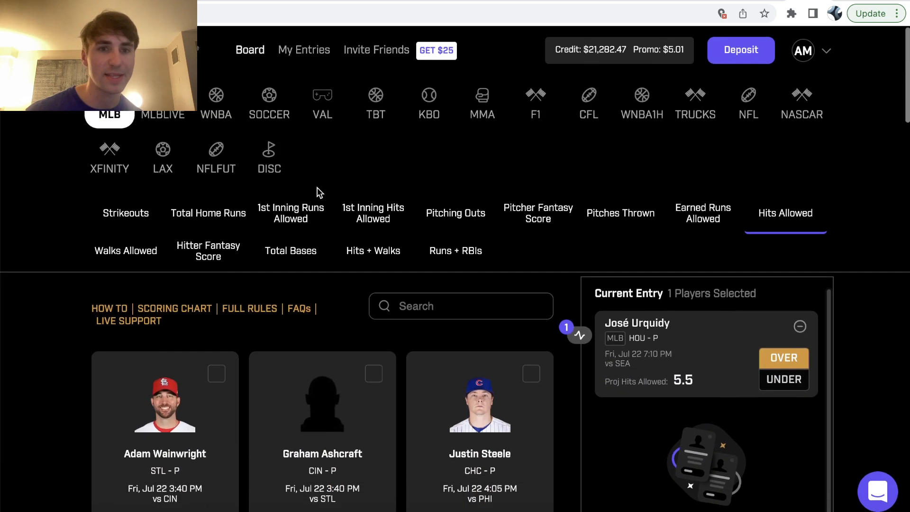
- Show the WNBA Rebounds props and choose Brianna Turner's 6.5 rebounds line
{"action": "left_click", "coordinate": [216, 100]}
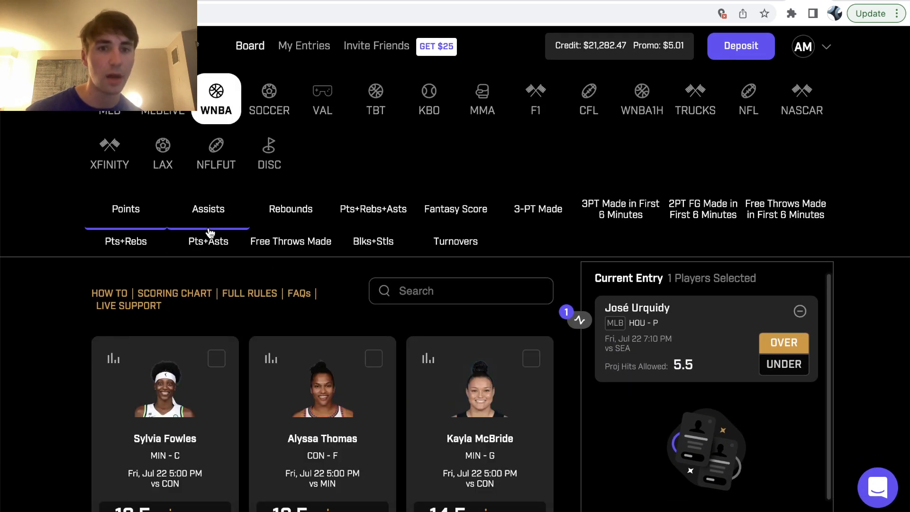
{"action": "scroll", "scroll_direction": "down", "scroll_amount": 3}
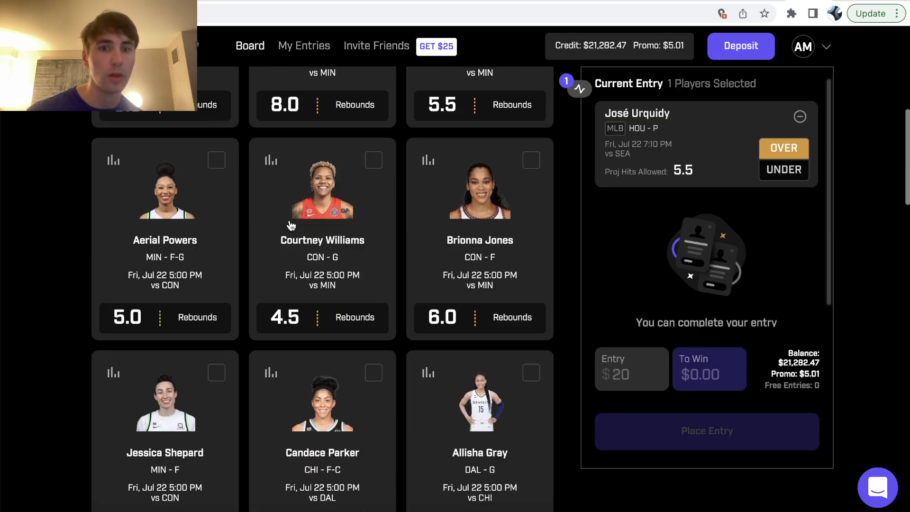
{"action": "scroll", "scroll_direction": "down", "scroll_amount": 3}
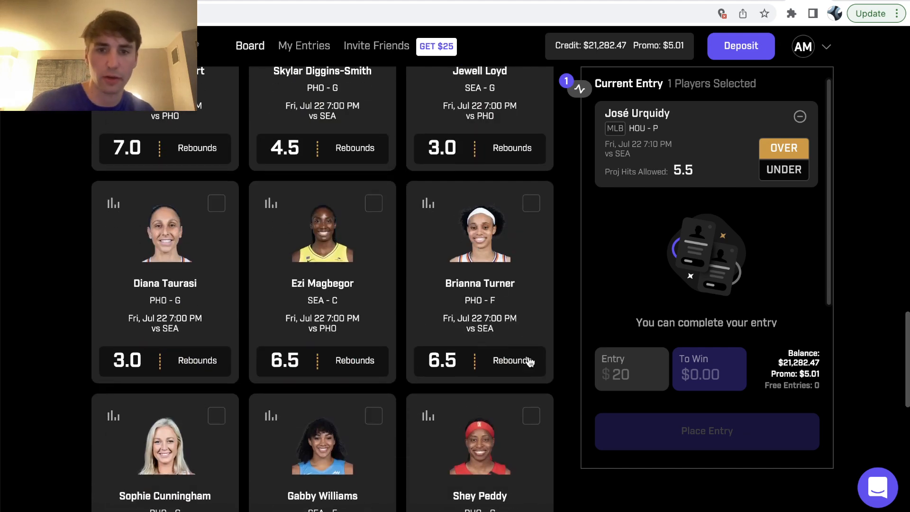
{"action": "left_click", "coordinate": [479, 360]}
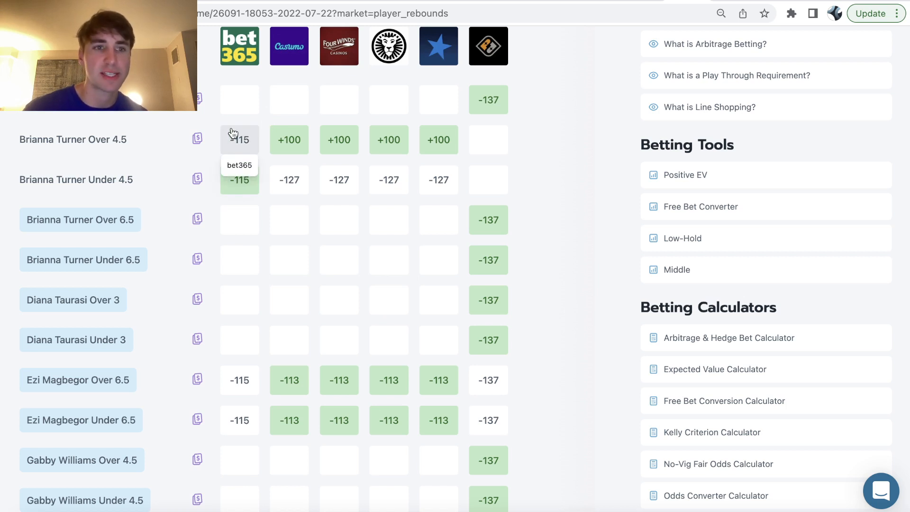
{"action": "mouse_move", "coordinate": [523, 268]}
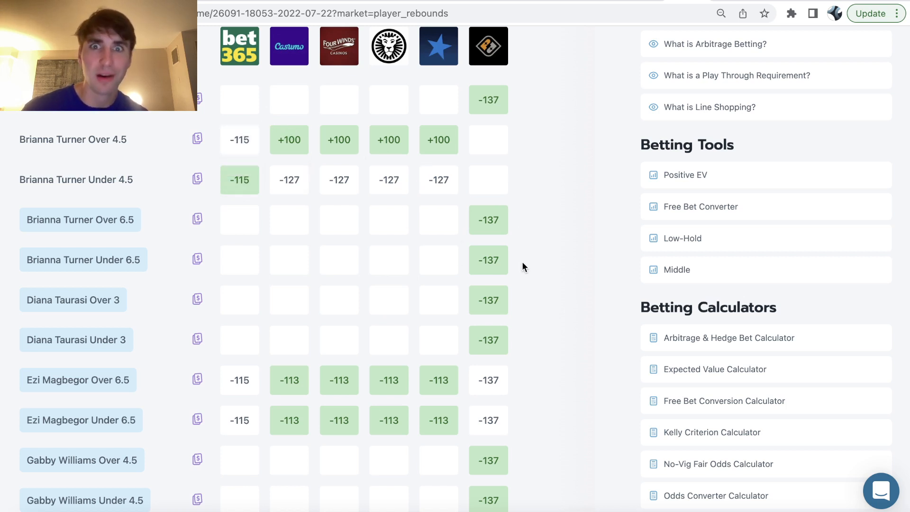
{"action": "mouse_move", "coordinate": [497, 261]}
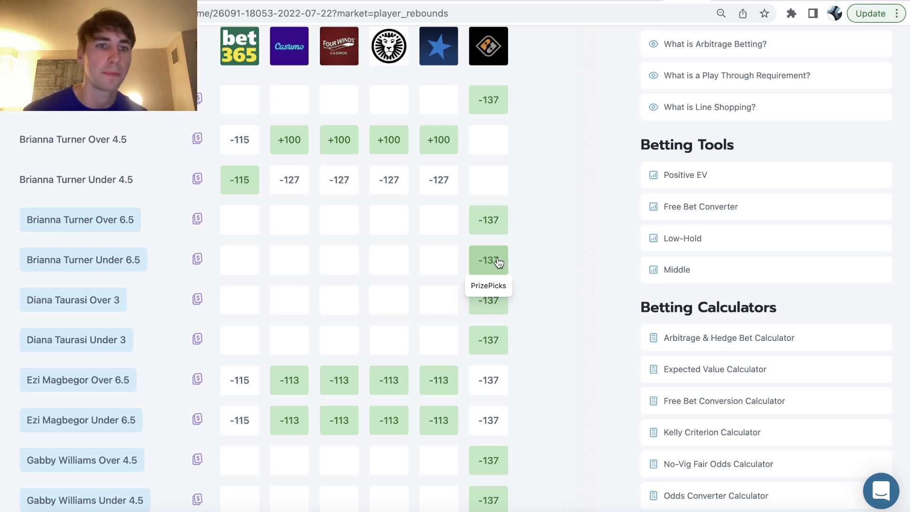
- Check the PrizePicks -137 price for Brianna Turner under 6.5 rebounds
{"action": "left_click", "coordinate": [489, 259]}
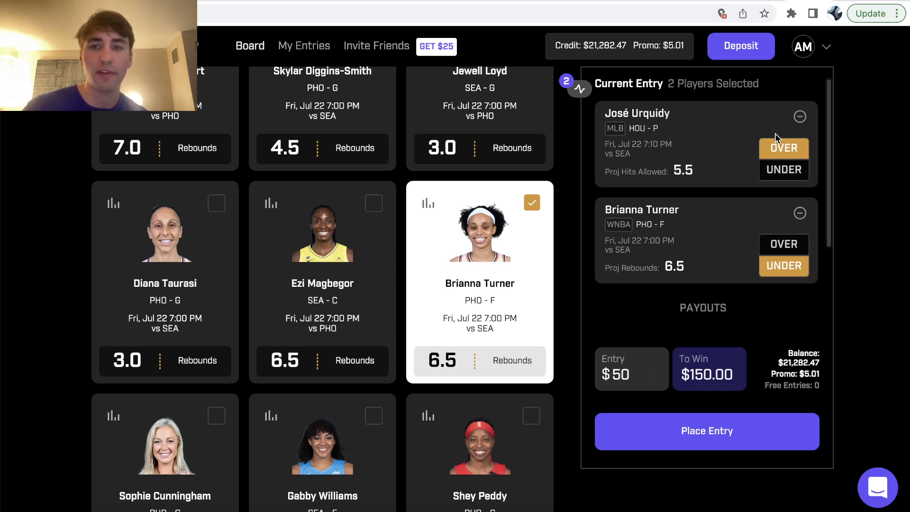
{"action": "mouse_move", "coordinate": [702, 264]}
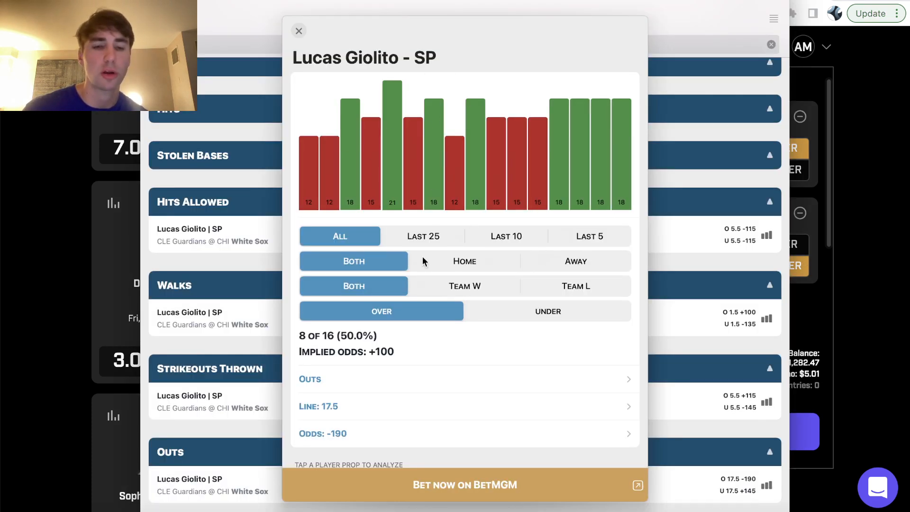
{"action": "mouse_move", "coordinate": [534, 258]}
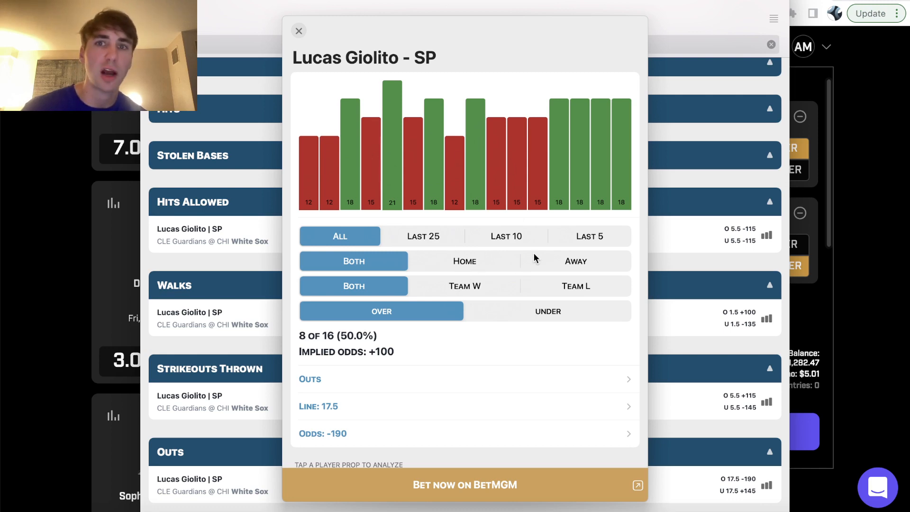
- Dismiss Giolito's chart, check Urquidy's walks over record (4 of 17), then move on to his hits-allowed history
{"action": "left_click", "coordinate": [299, 31]}
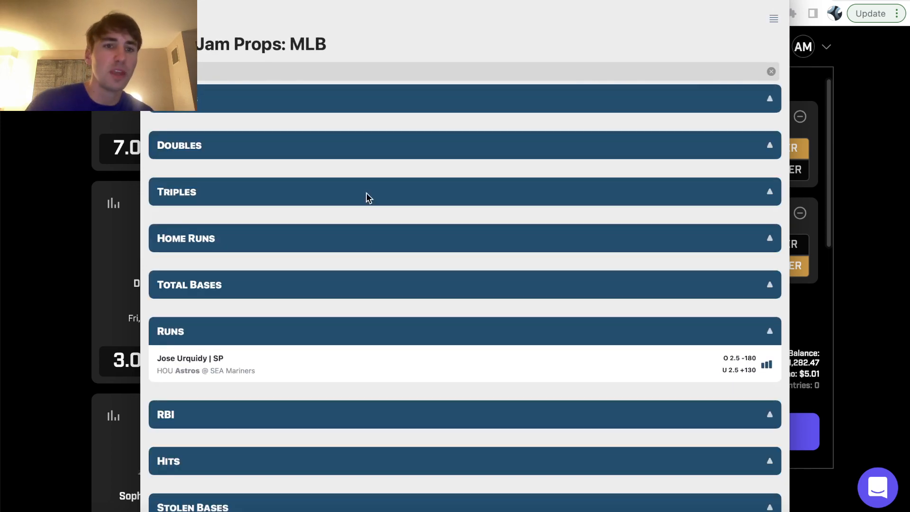
{"action": "scroll", "scroll_direction": "down", "scroll_amount": 3}
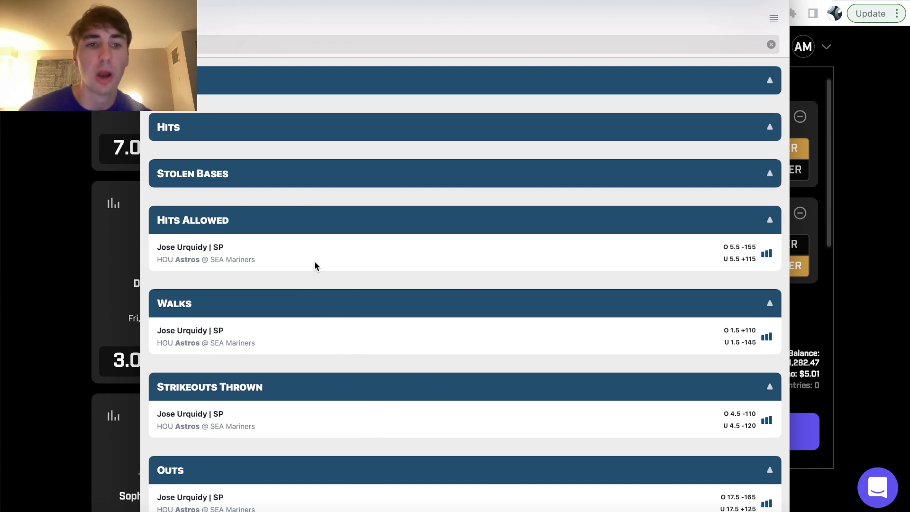
{"action": "mouse_move", "coordinate": [53, 235]}
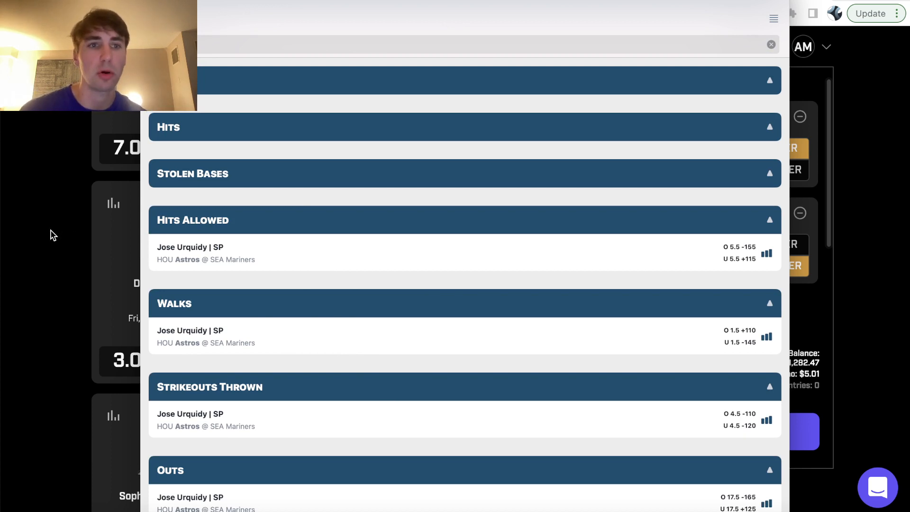
{"action": "mouse_move", "coordinate": [302, 339]}
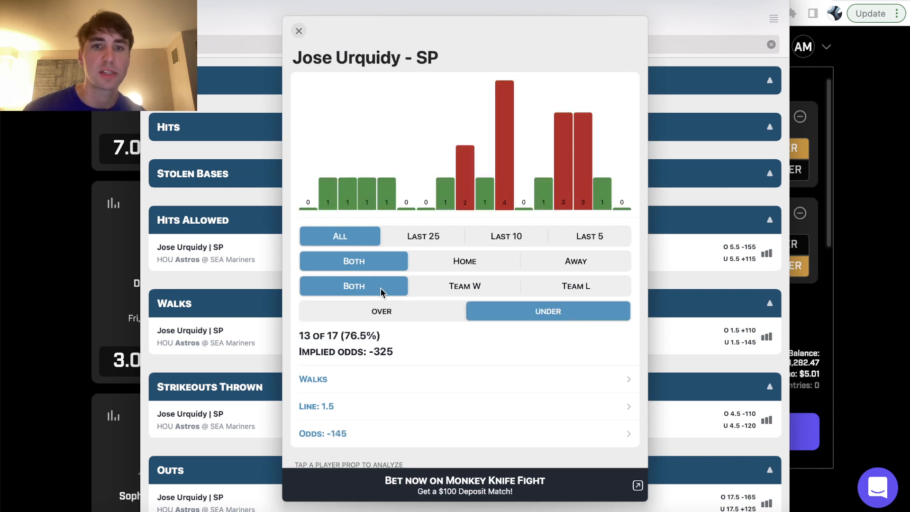
{"action": "left_click", "coordinate": [381, 311]}
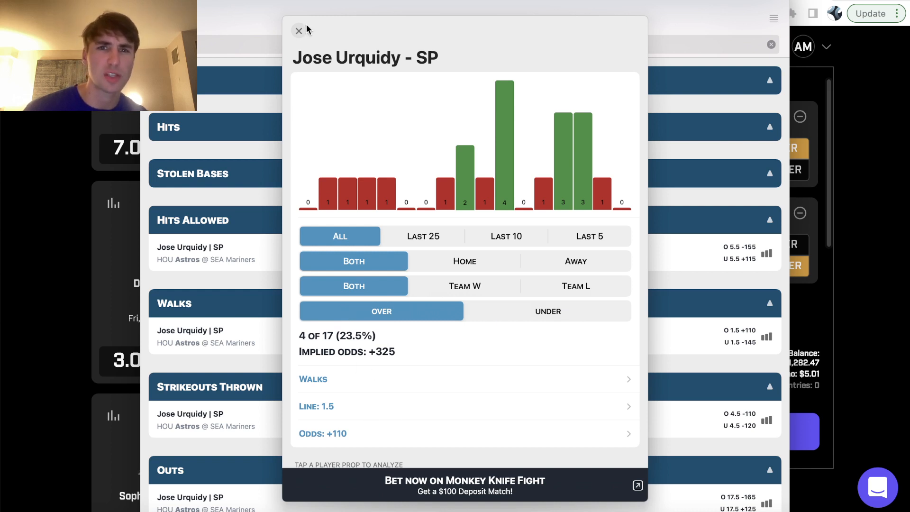
{"action": "left_click", "coordinate": [299, 30]}
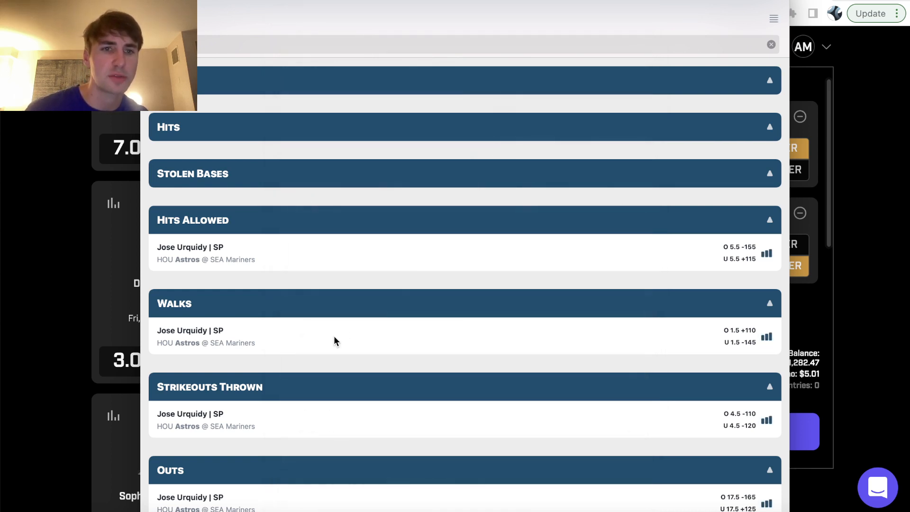
{"action": "scroll", "scroll_direction": "down", "scroll_amount": 3}
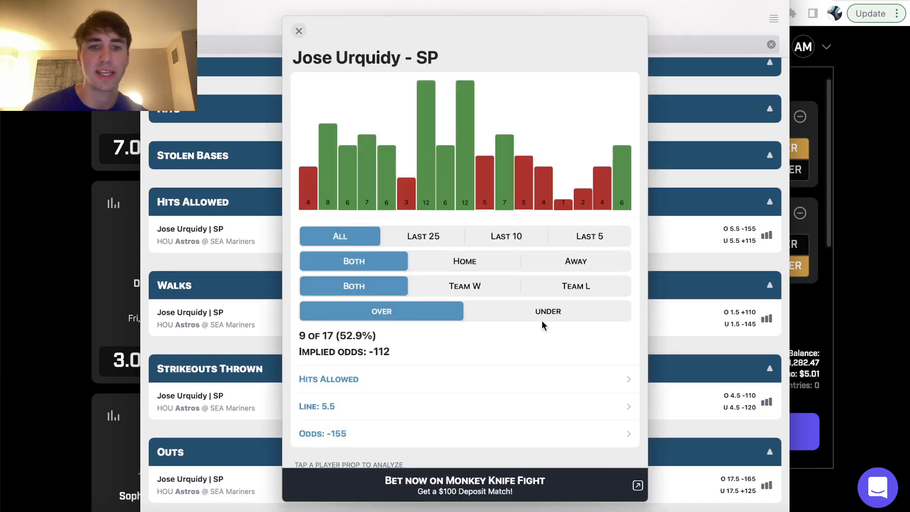
{"action": "mouse_move", "coordinate": [326, 190]}
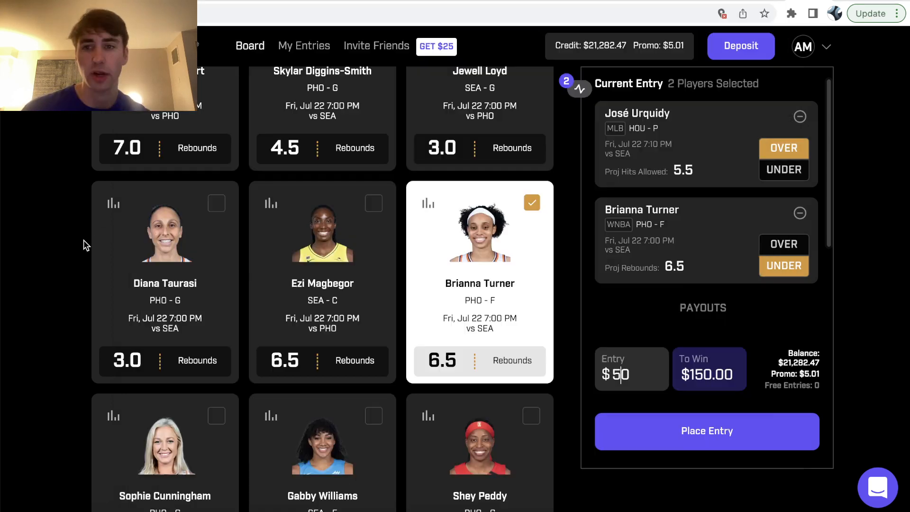
{"action": "mouse_move", "coordinate": [725, 158]}
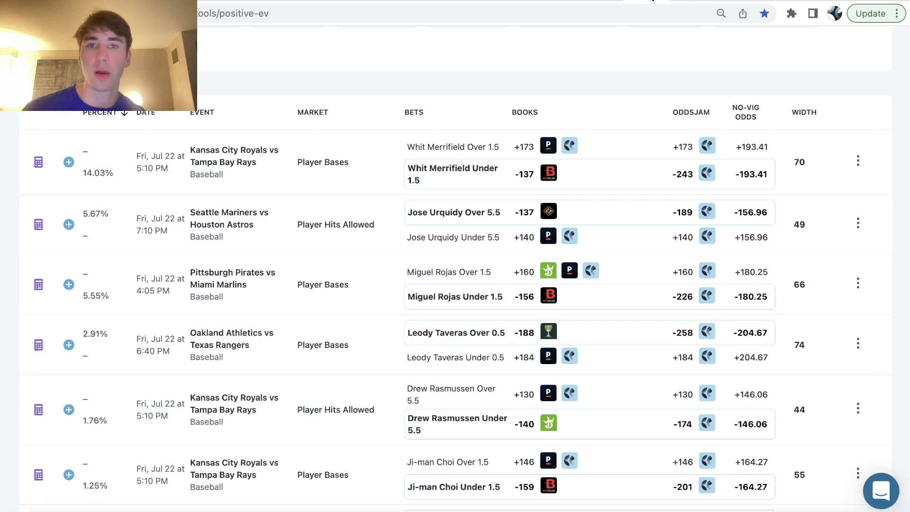
{"action": "mouse_move", "coordinate": [706, 210]}
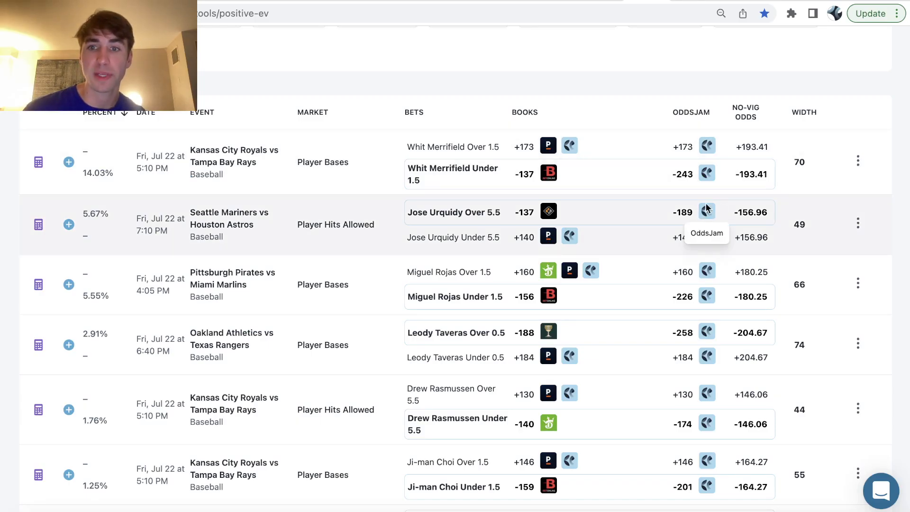
{"action": "mouse_move", "coordinate": [711, 216]}
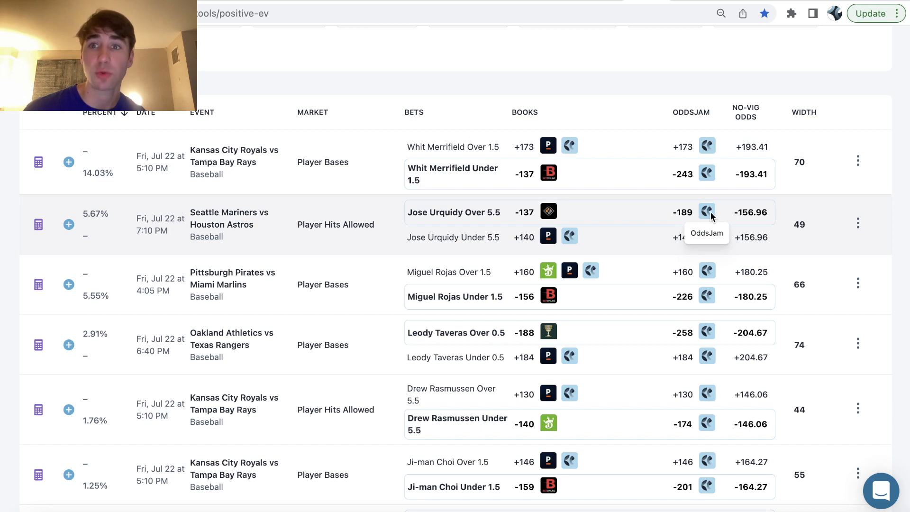
{"action": "mouse_move", "coordinate": [610, 216]}
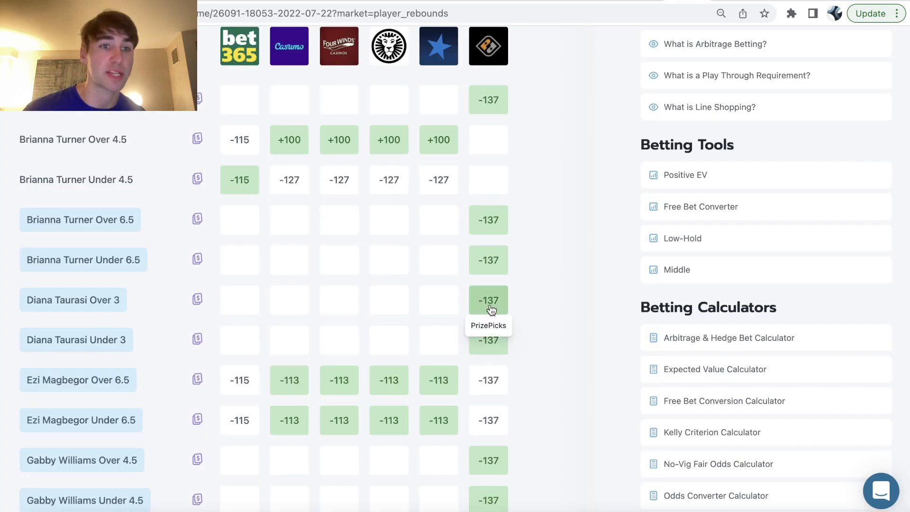
{"action": "mouse_move", "coordinate": [505, 246]}
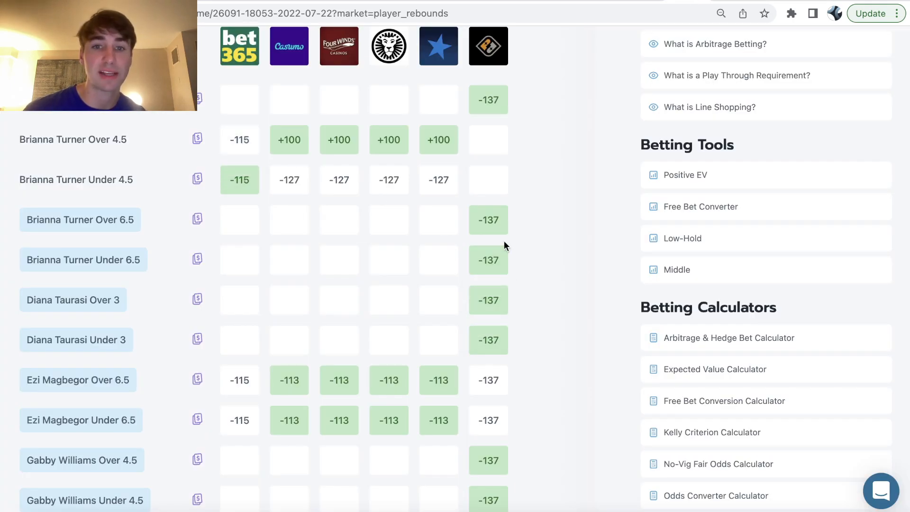
- Scroll the player_rebounds comparison to Brianna Turner's lines across sportsbooks
{"action": "scroll", "scroll_direction": "down", "scroll_amount": 3}
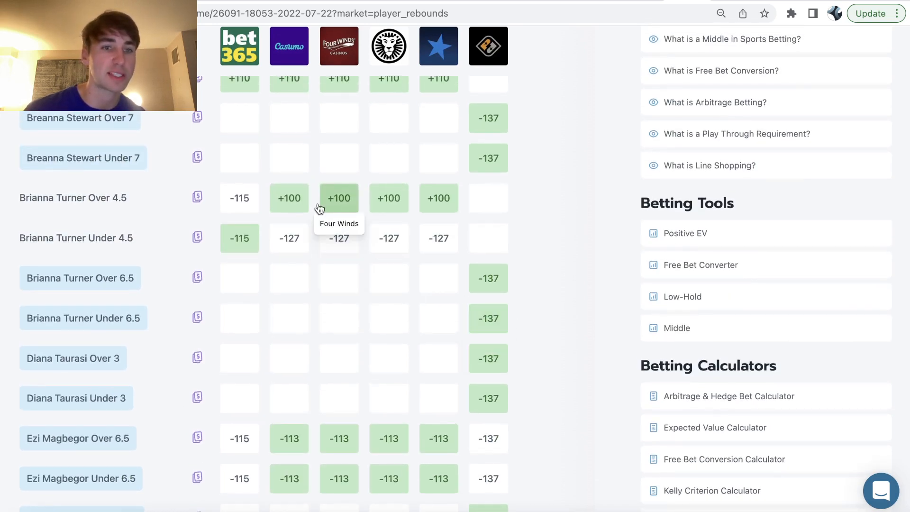
{"action": "mouse_move", "coordinate": [463, 275]}
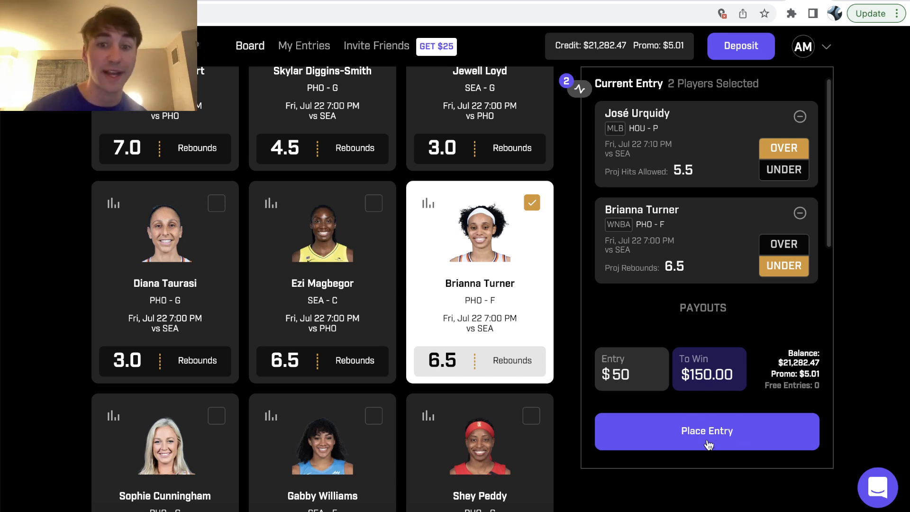
- Place the $50 entry with Urquidy over 5.5 hits allowed and Turner under 6.5 rebounds, confirming in My Entries
{"action": "left_click", "coordinate": [707, 432]}
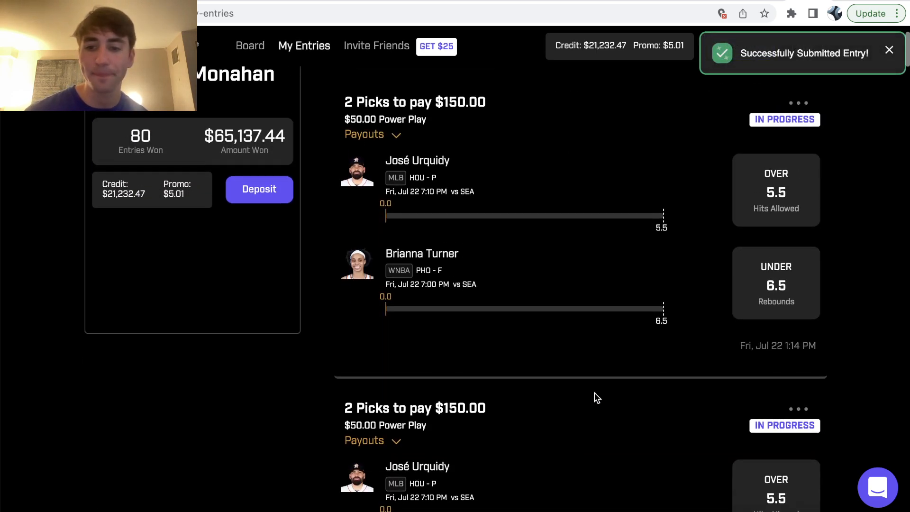
{"action": "scroll", "scroll_direction": "down", "scroll_amount": 3}
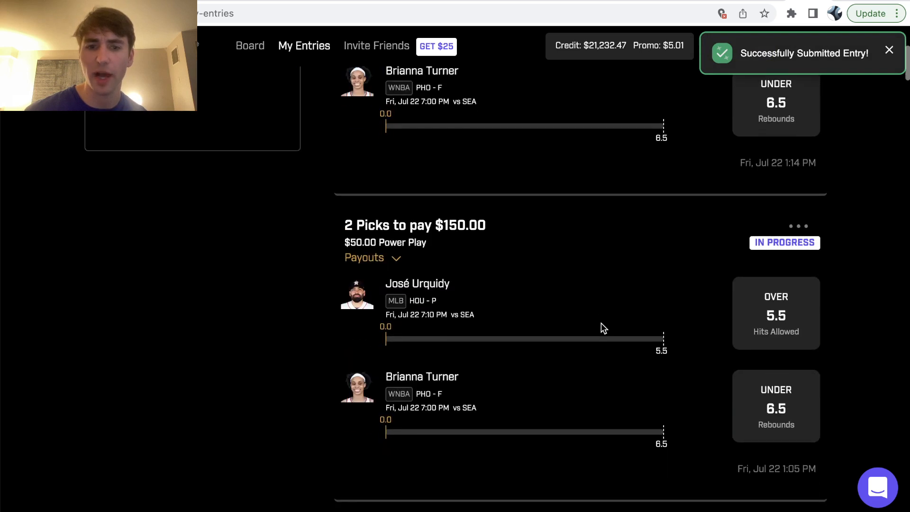